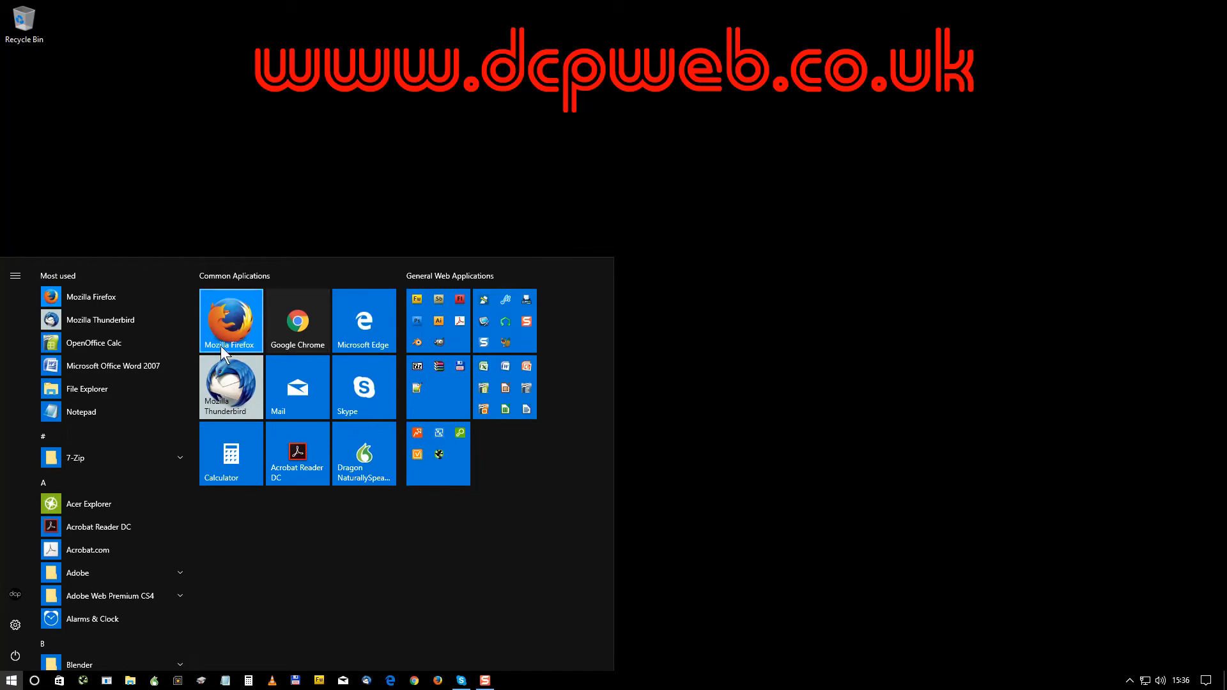
pyautogui.moveTo(468, 317)
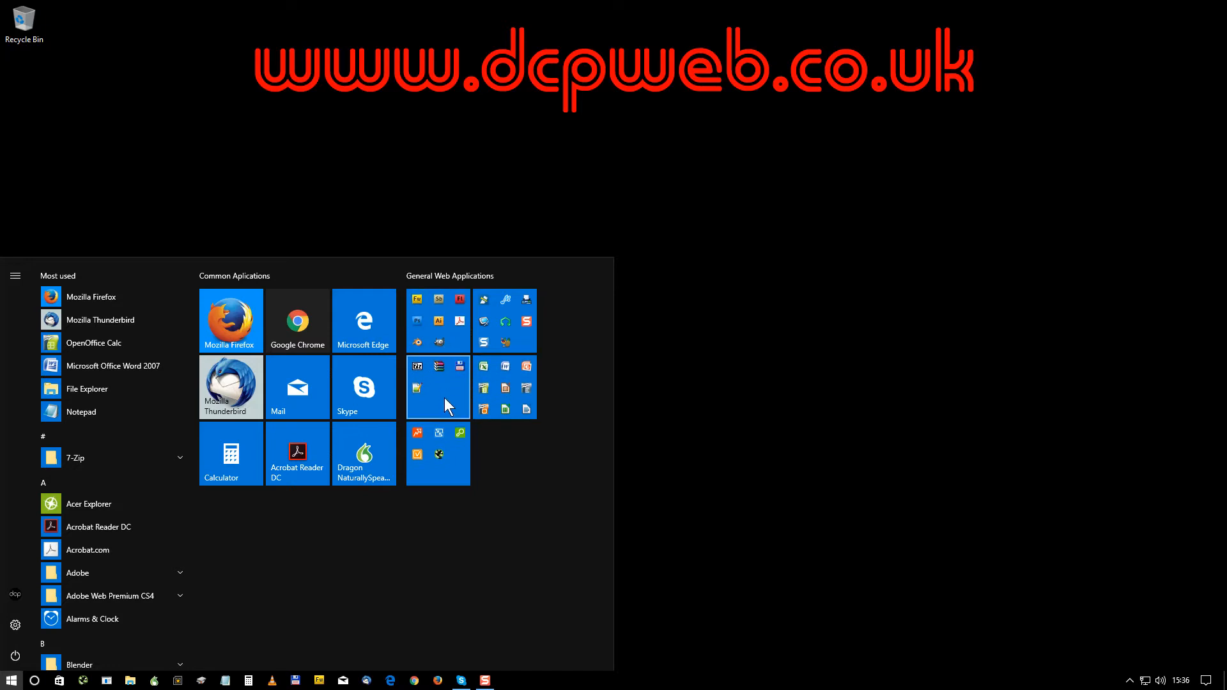
# - Expand the office applications tile folder before pinning Connect, Alarms & Clock and Calendar below Common Aplications
pyautogui.click(437, 387)
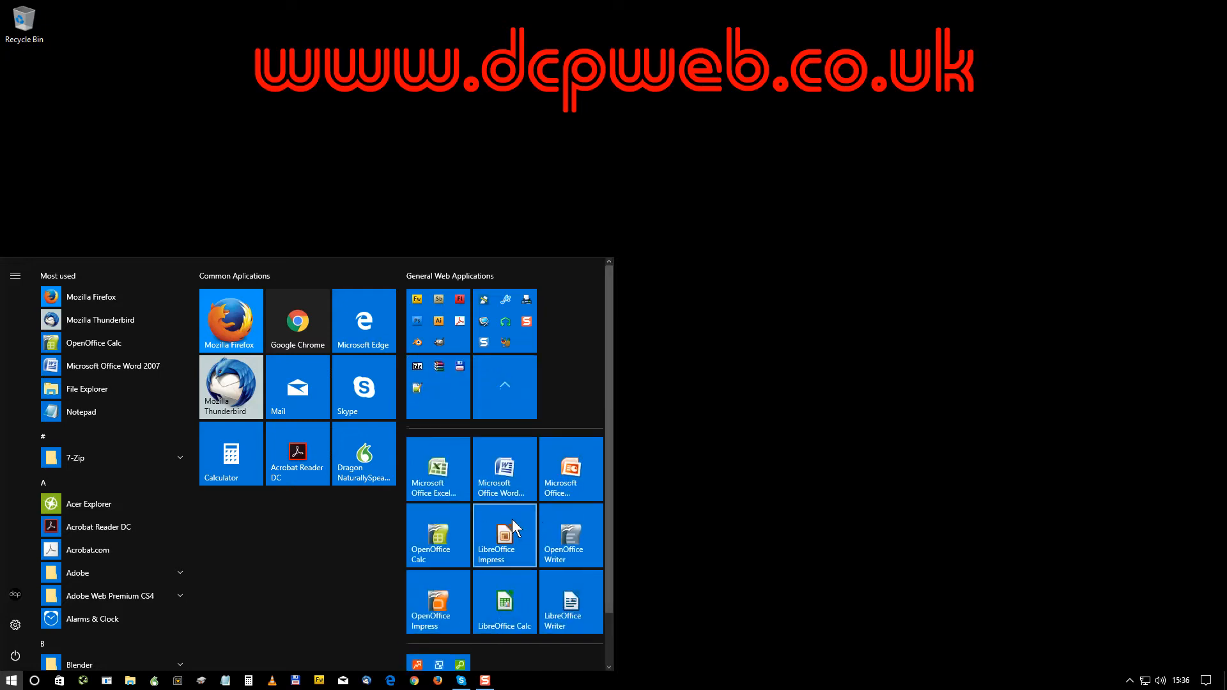
pyautogui.moveTo(485, 538)
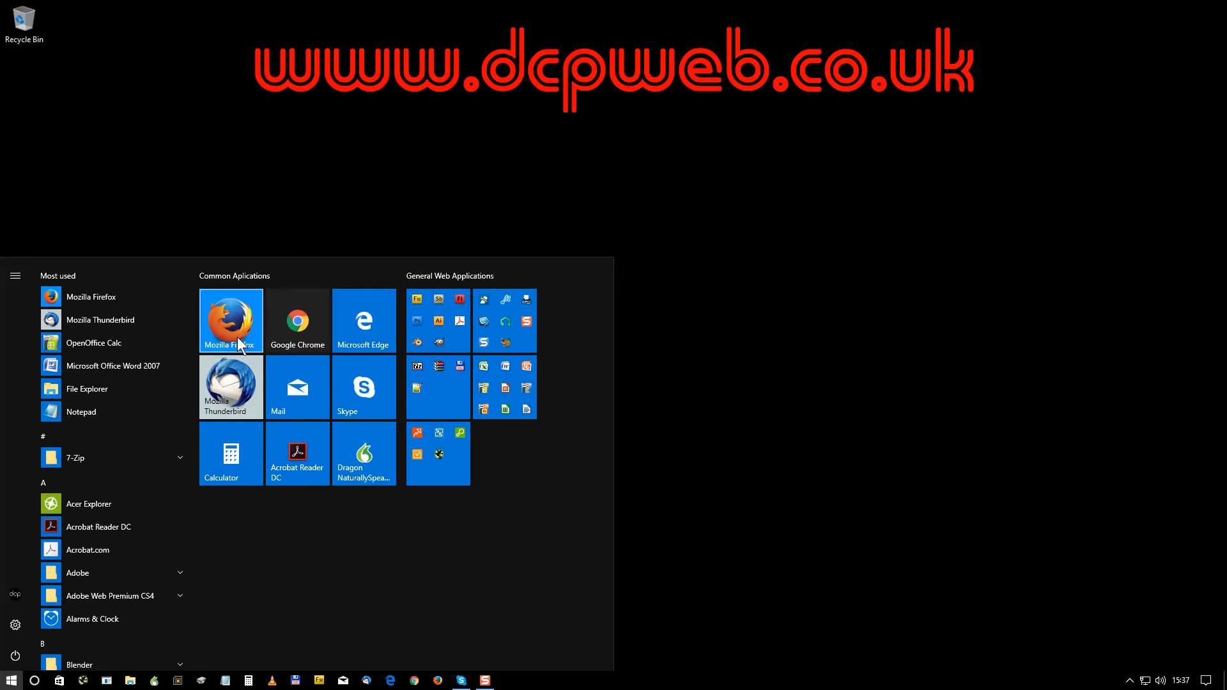
pyautogui.moveTo(349, 536)
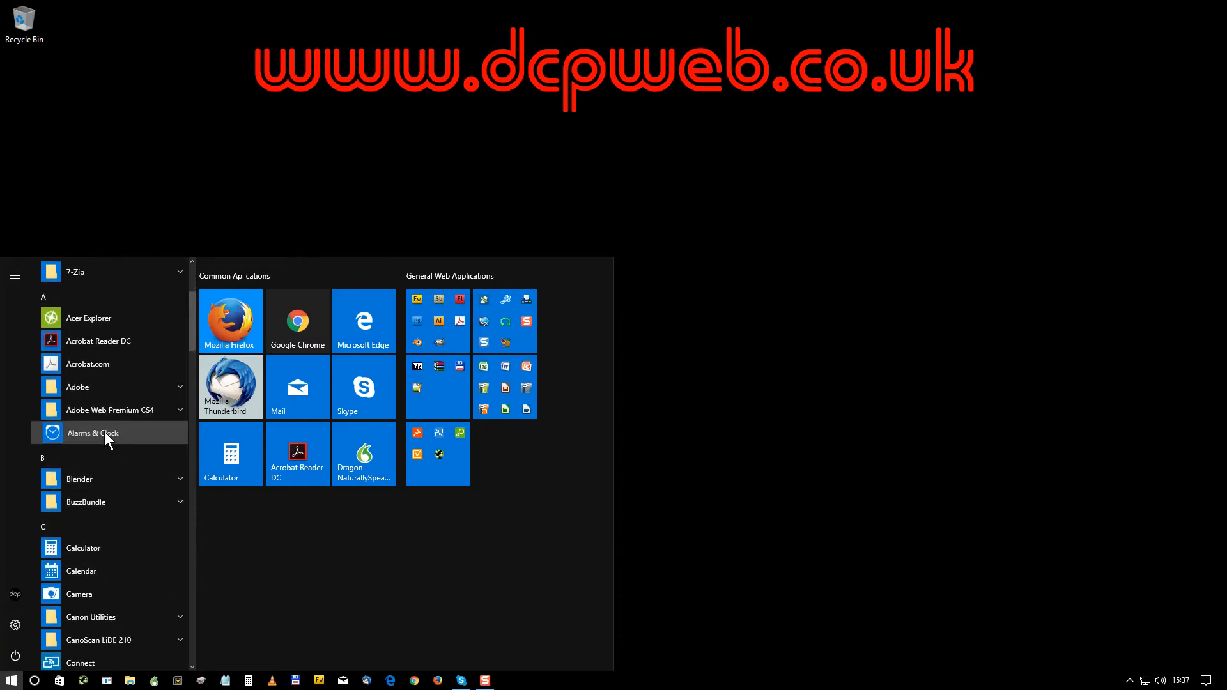
pyautogui.moveTo(83, 548)
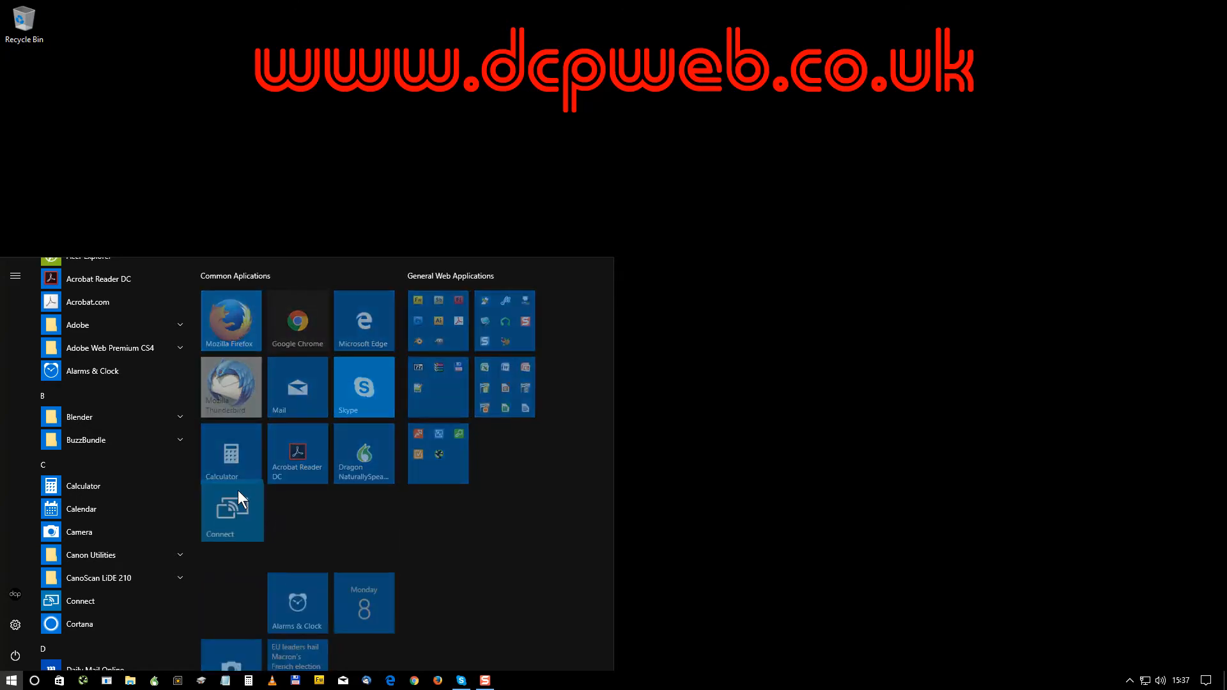
# - Stack the Connect, Alarms & Clock, Cortana, Calendar and Camera tiles into one tile folder
pyautogui.scroll(-3)
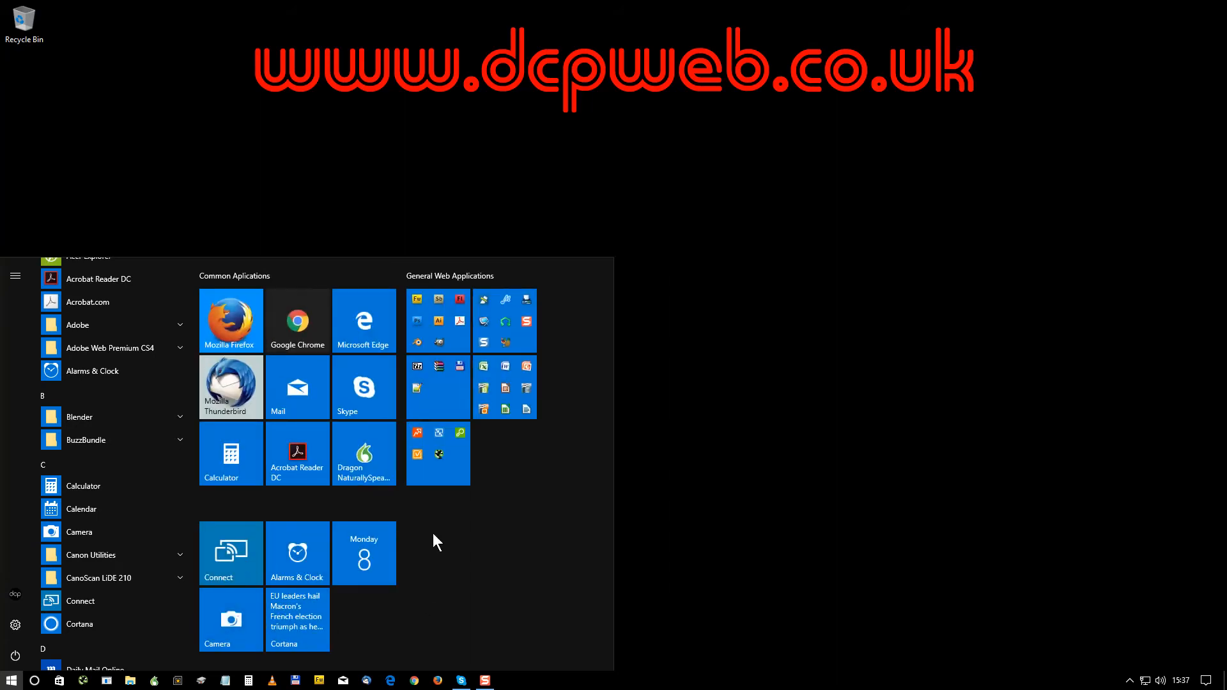
pyautogui.moveTo(302, 554)
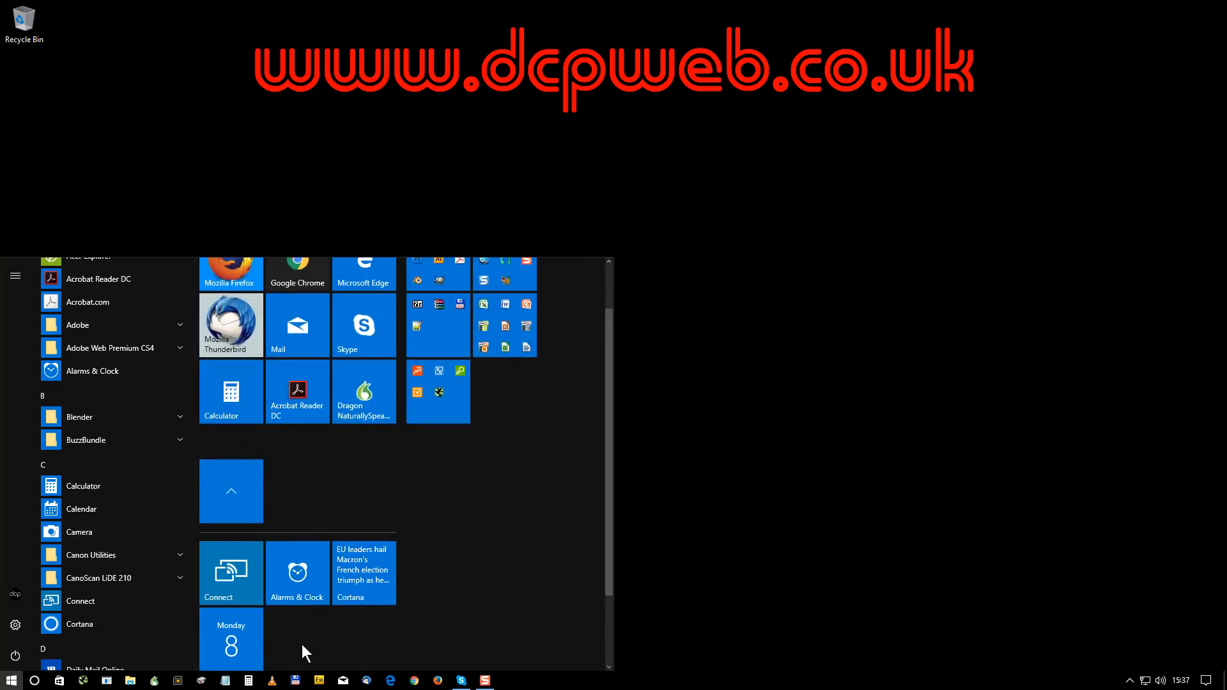
pyautogui.scroll(-3)
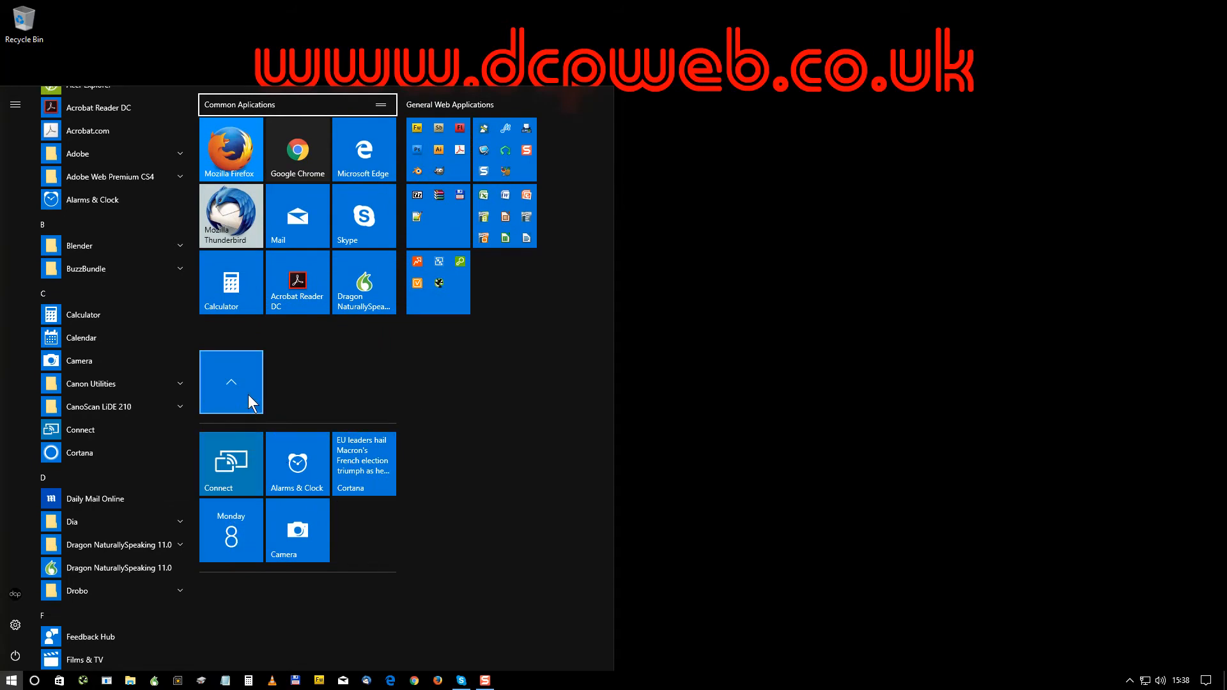
# - Move the folder into General Web Applications, sizing Connect and its siblings Small and Camera Wide
pyautogui.click(232, 382)
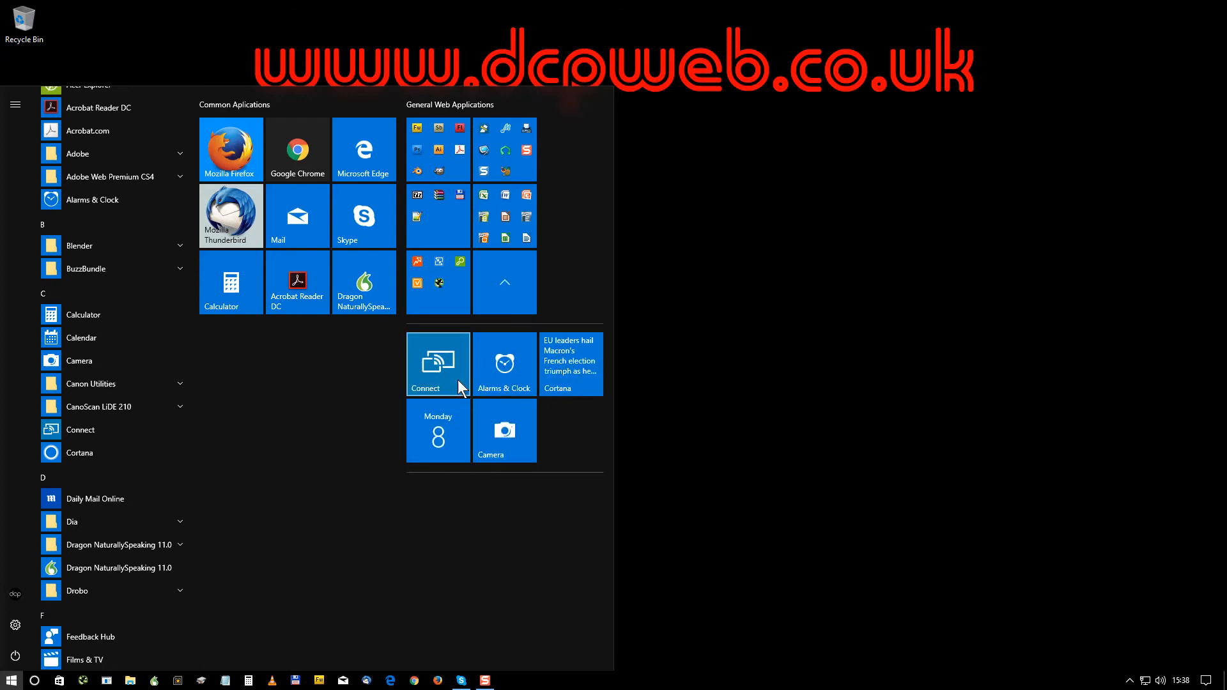
pyautogui.rightClick(437, 363)
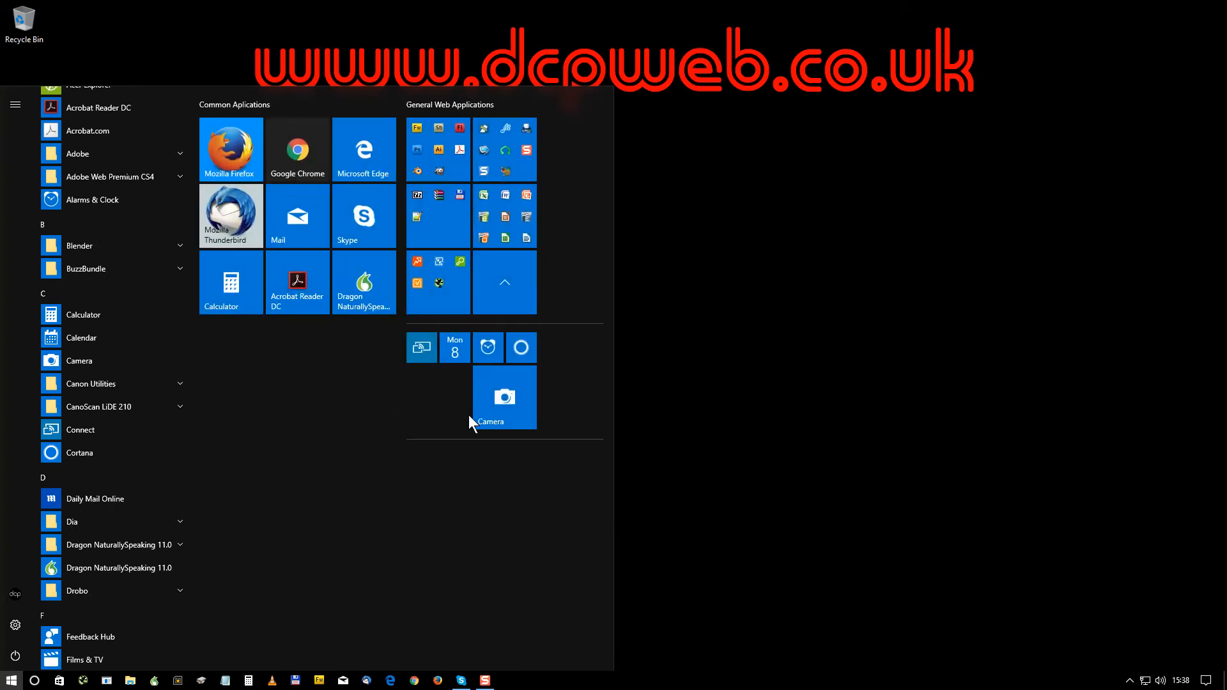
pyautogui.rightClick(504, 396)
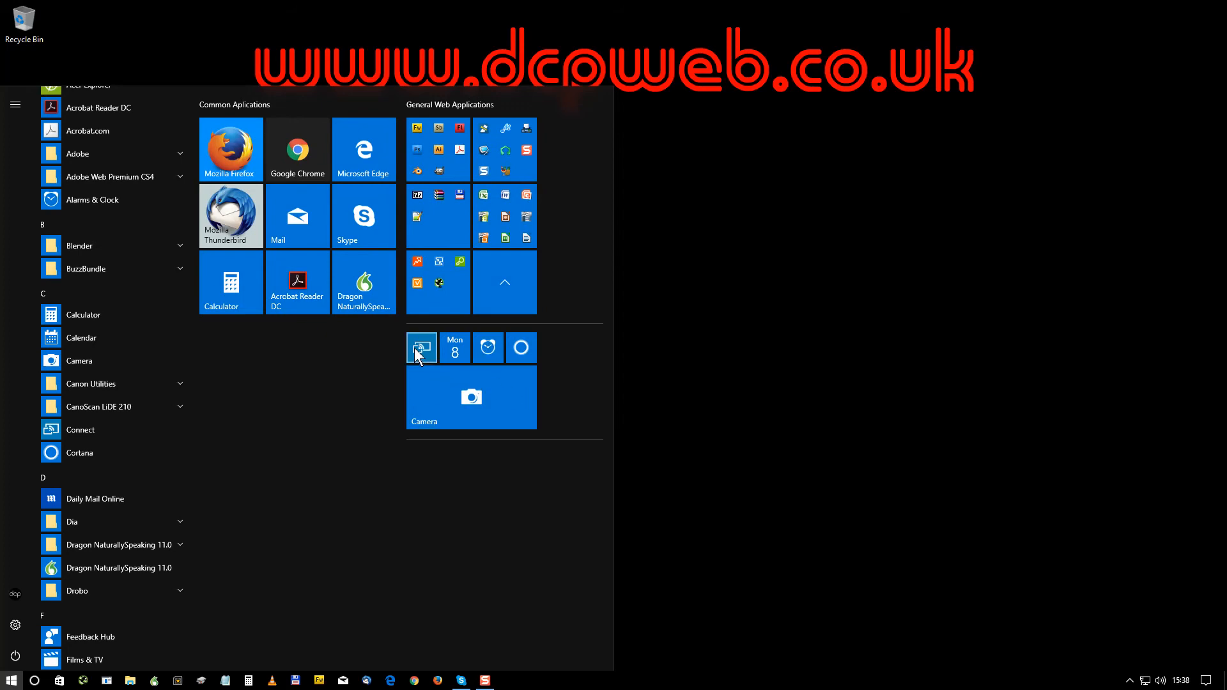
pyautogui.moveTo(395, 441)
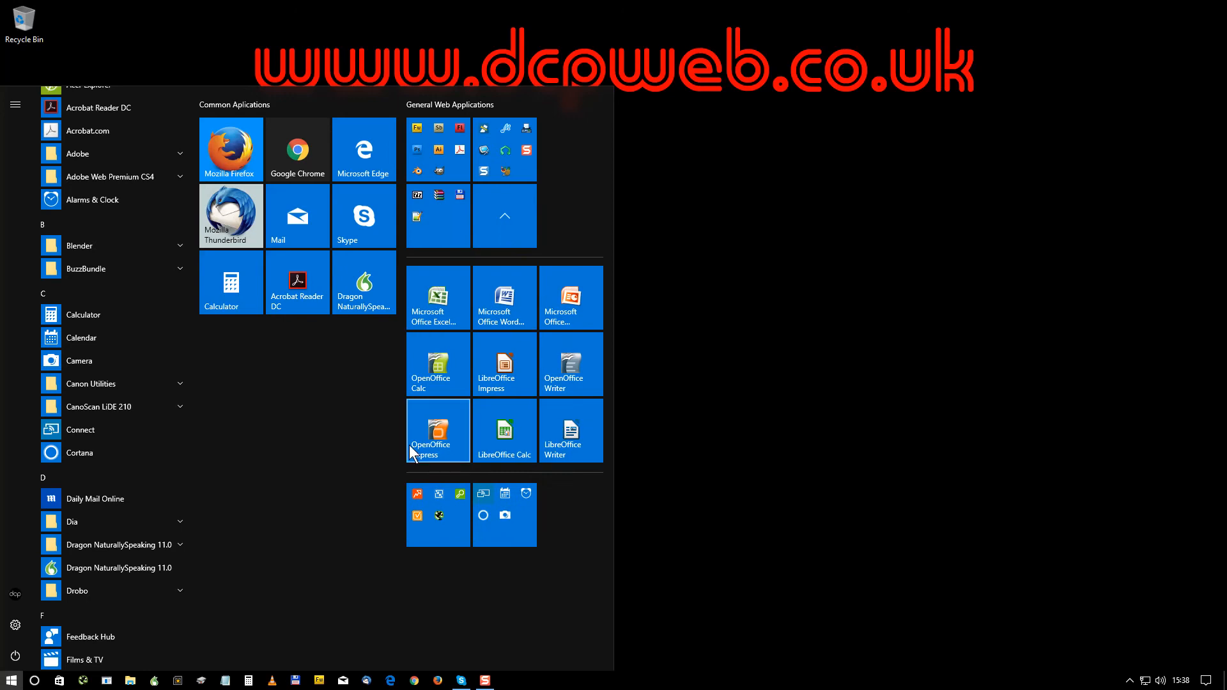
pyautogui.moveTo(504, 223)
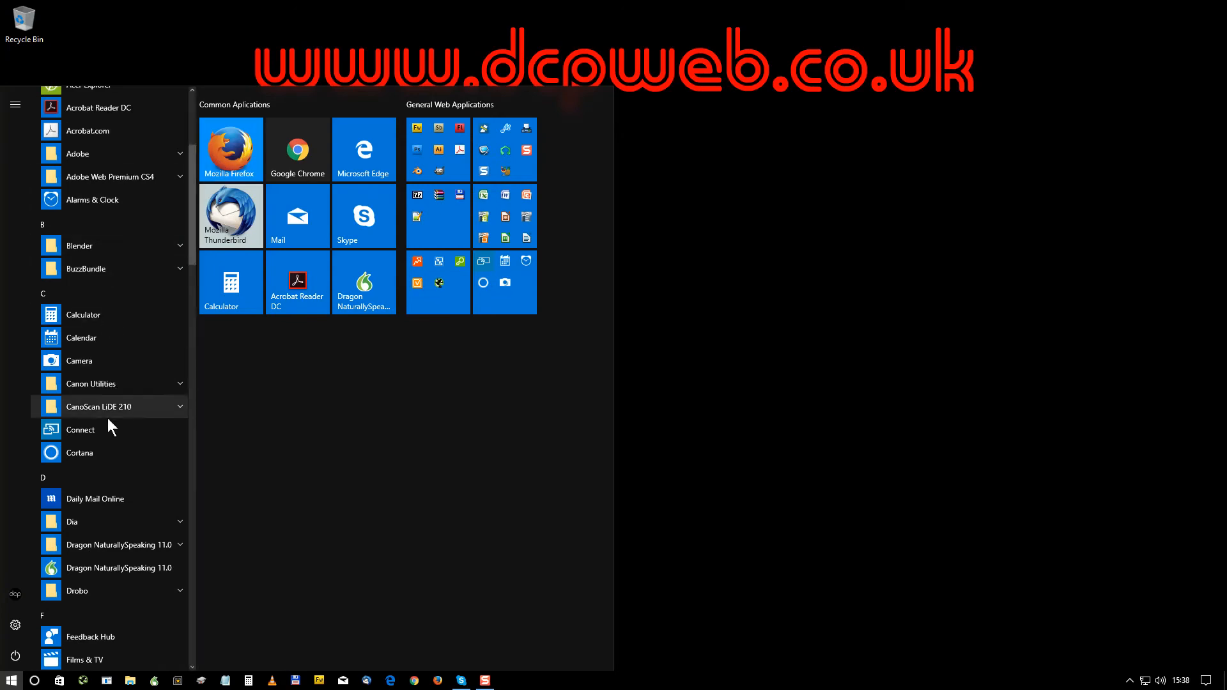
pyautogui.moveTo(104, 498)
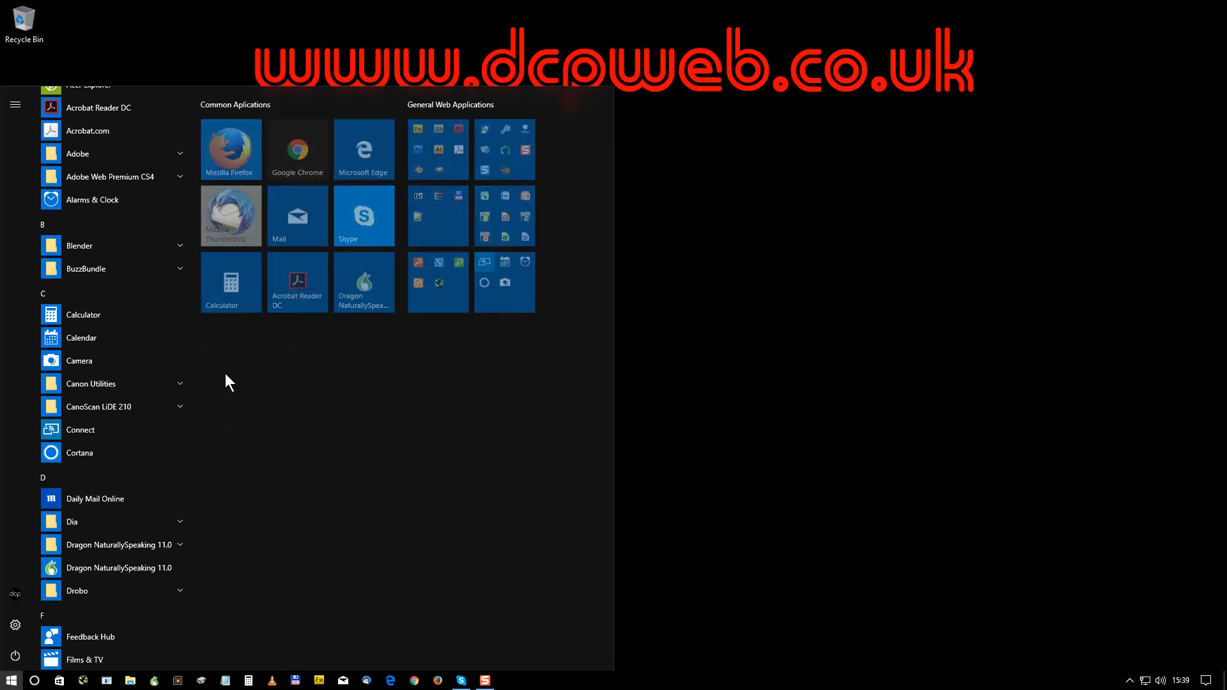
# - Resize the new Daily Mail Online tile to Large, then Wide, and place it under Calculator
pyautogui.rightClick(231, 382)
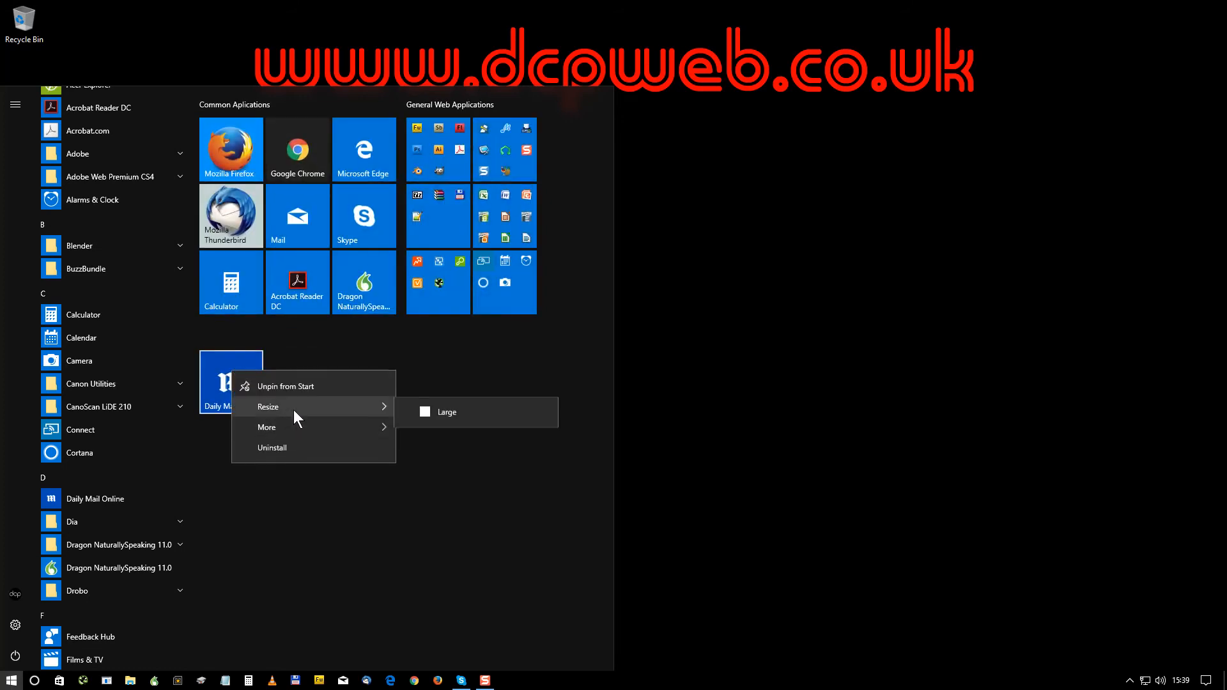
pyautogui.click(446, 412)
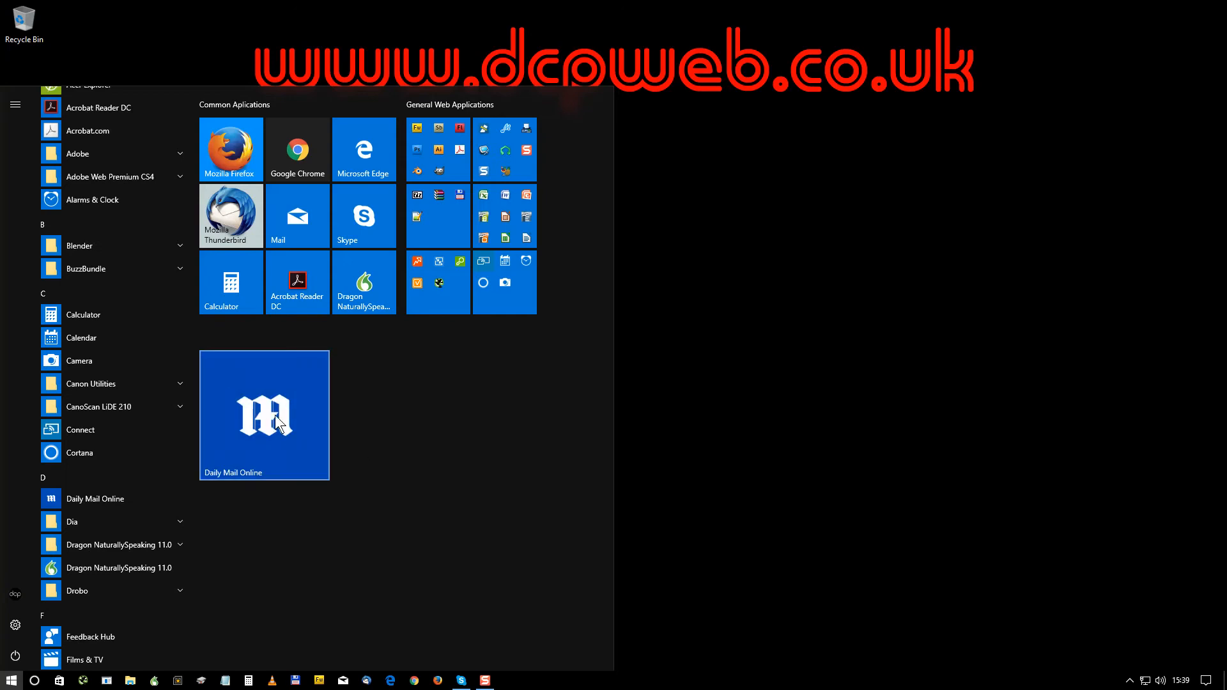
pyautogui.rightClick(264, 414)
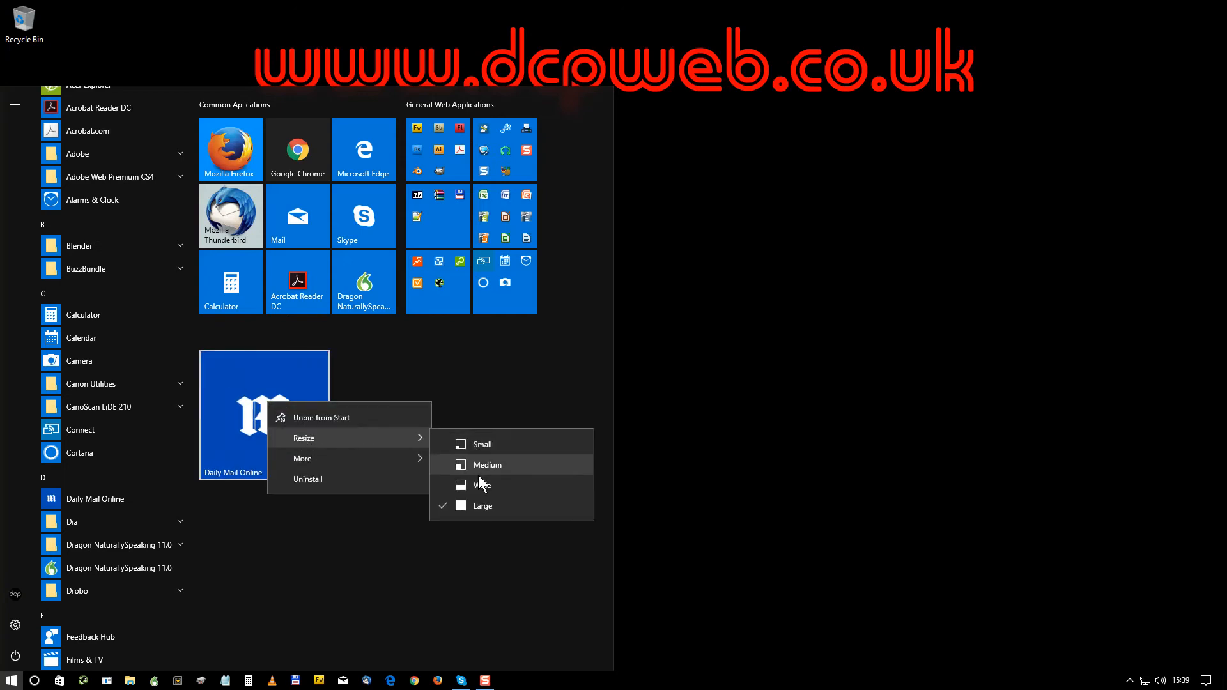
pyautogui.click(486, 464)
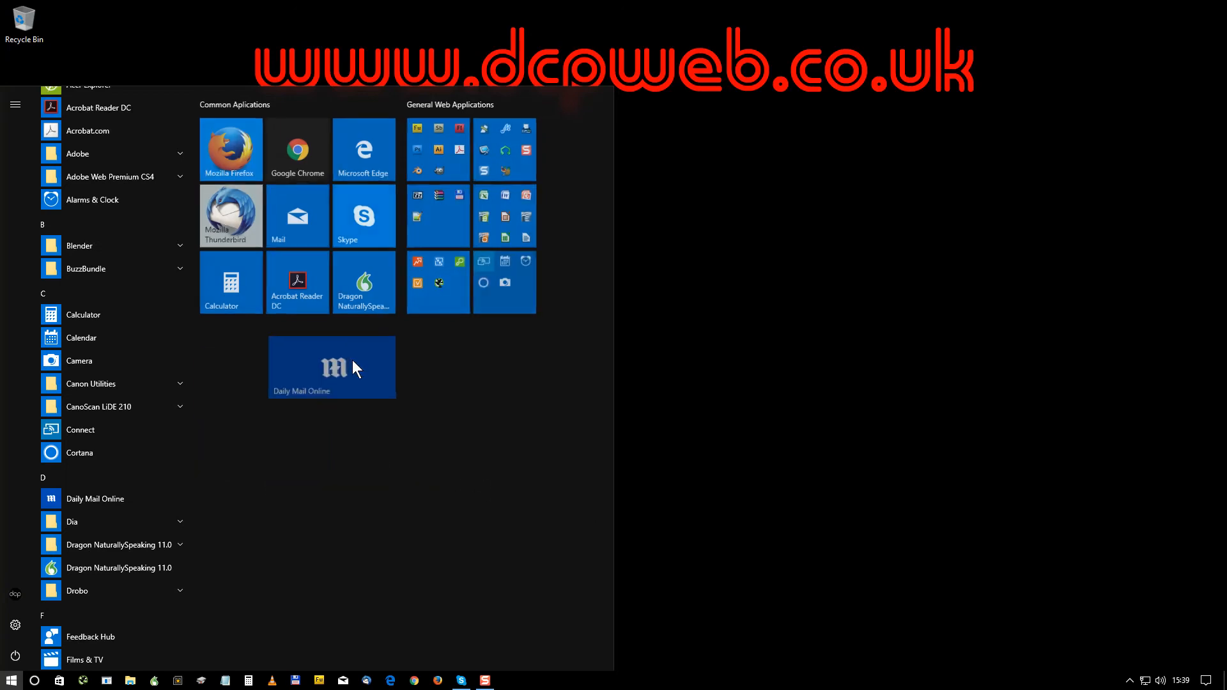
pyautogui.moveTo(332, 367); pyautogui.dragTo(263, 348)
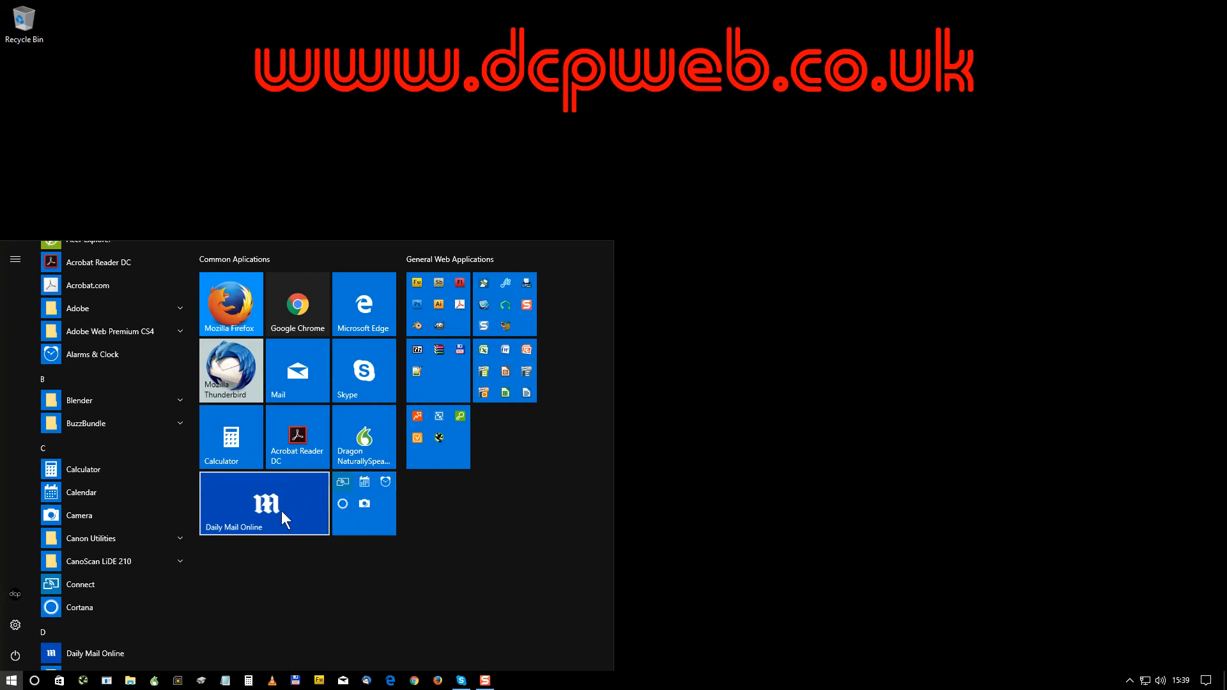
pyautogui.moveTo(326, 536)
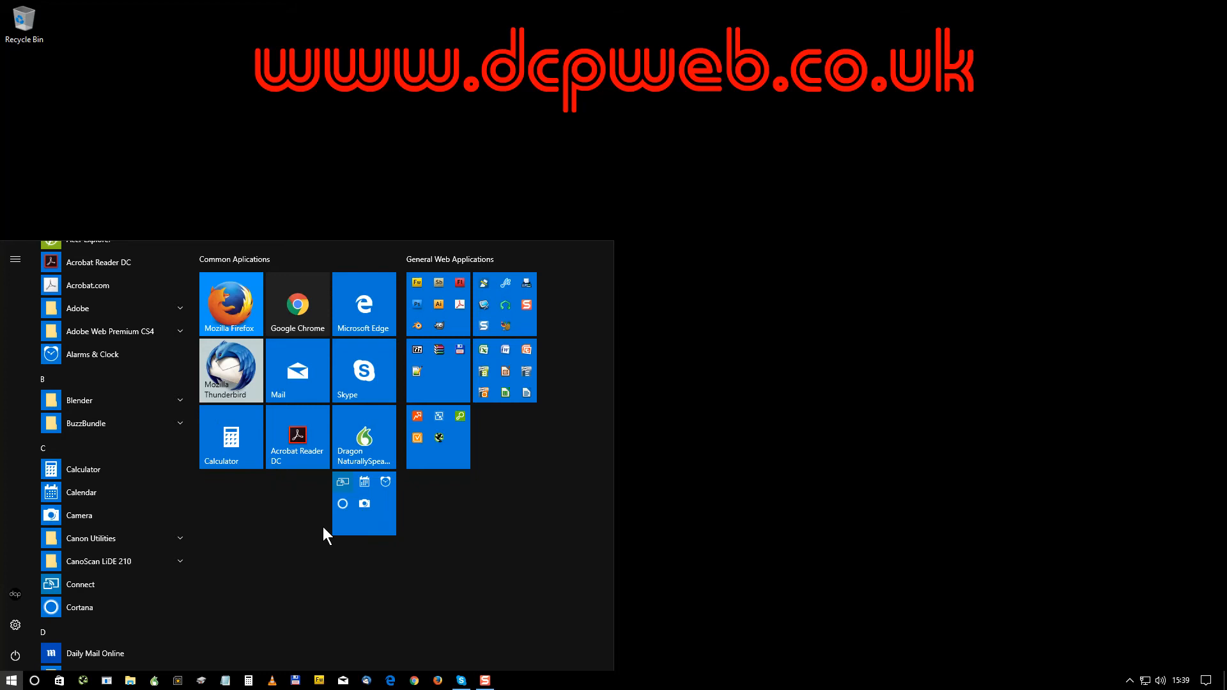
pyautogui.moveTo(323, 531)
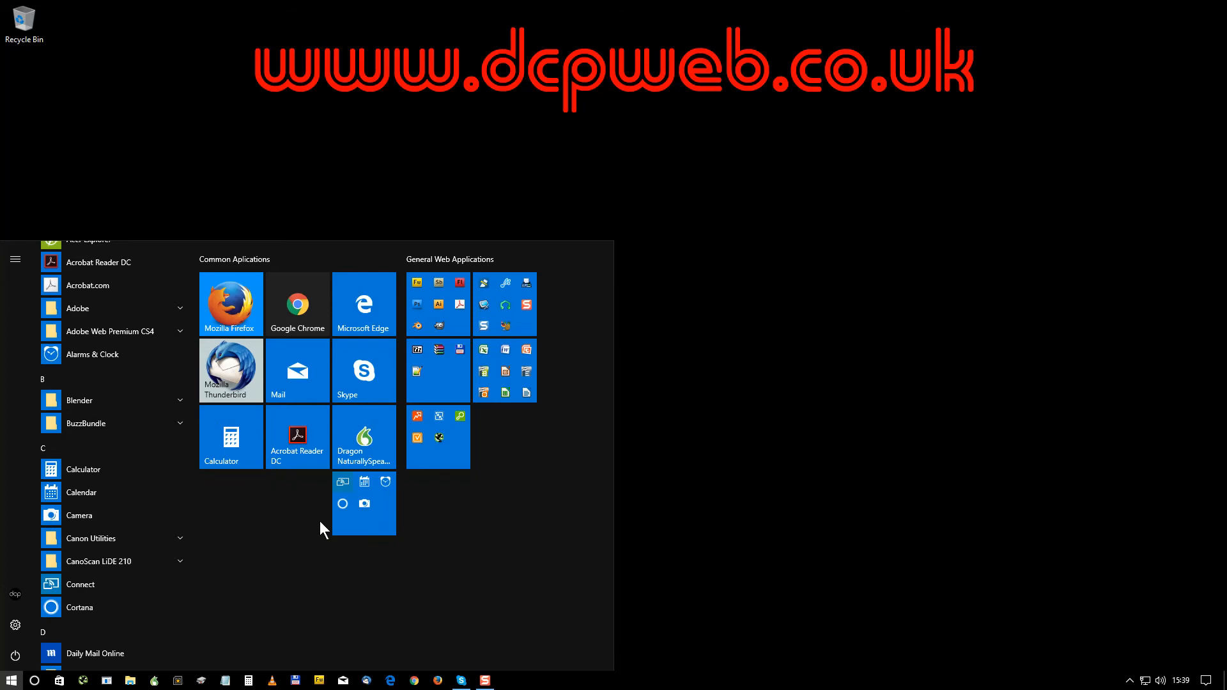
# - Shrink the Connect/Camera/clock tile folder to Small and expand it to show its tiles
pyautogui.rightClick(365, 504)
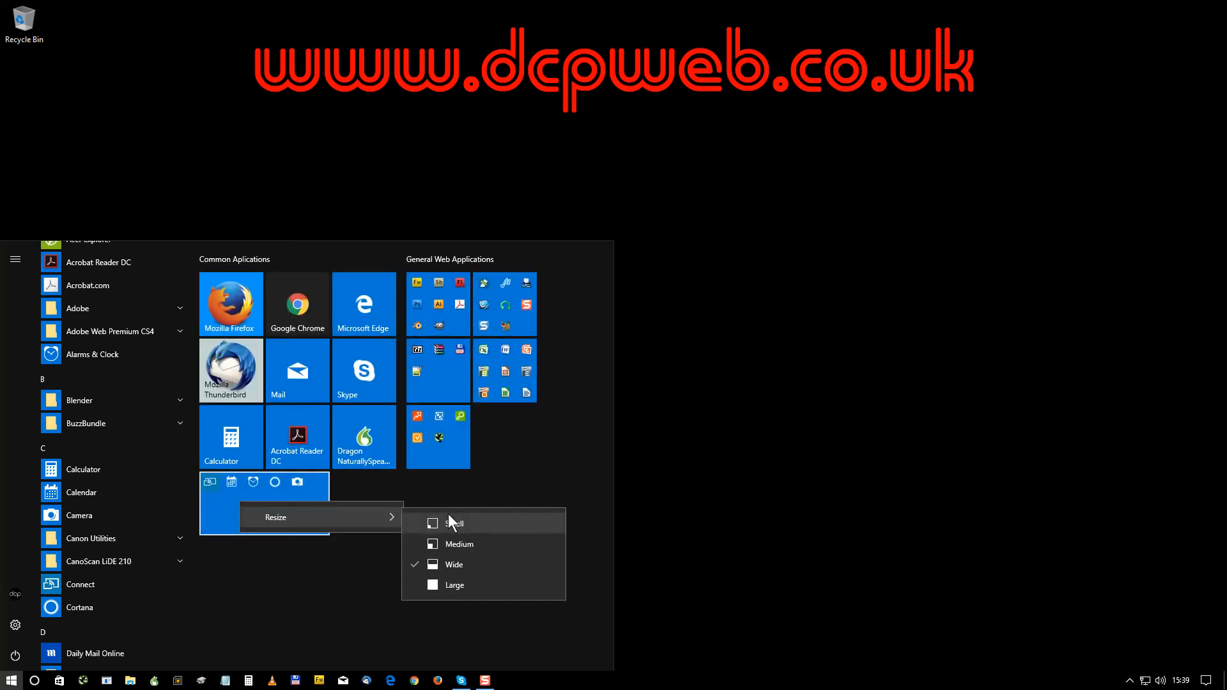
pyautogui.click(454, 523)
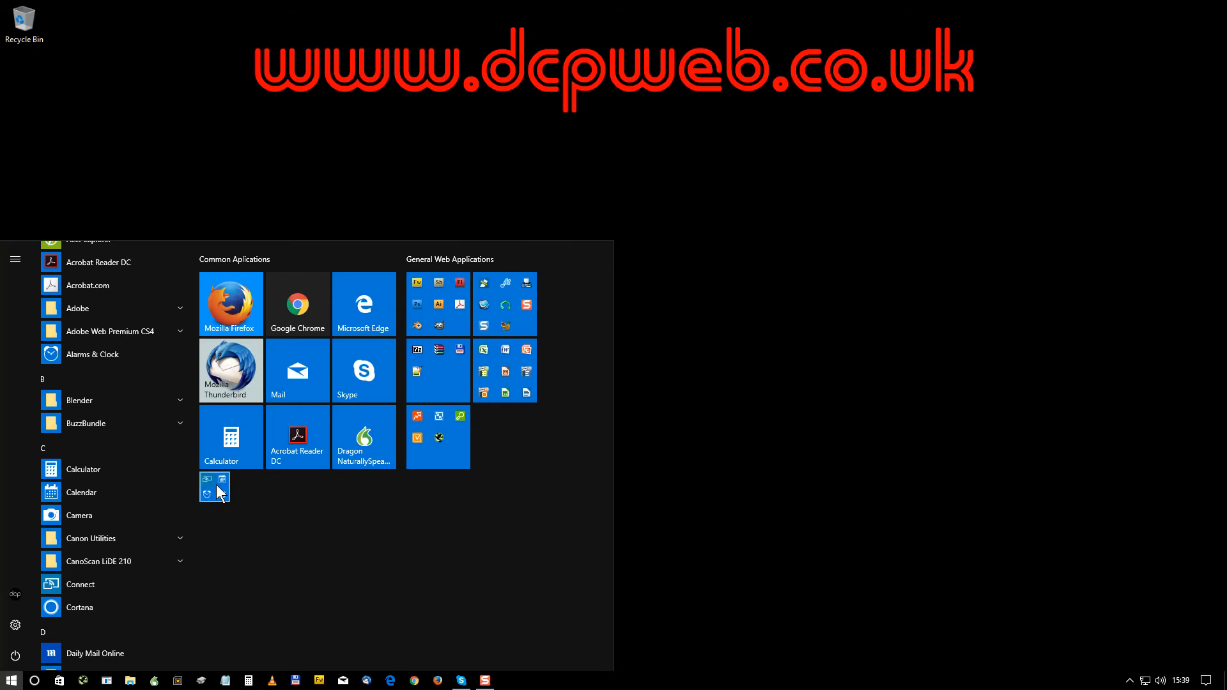
pyautogui.click(215, 487)
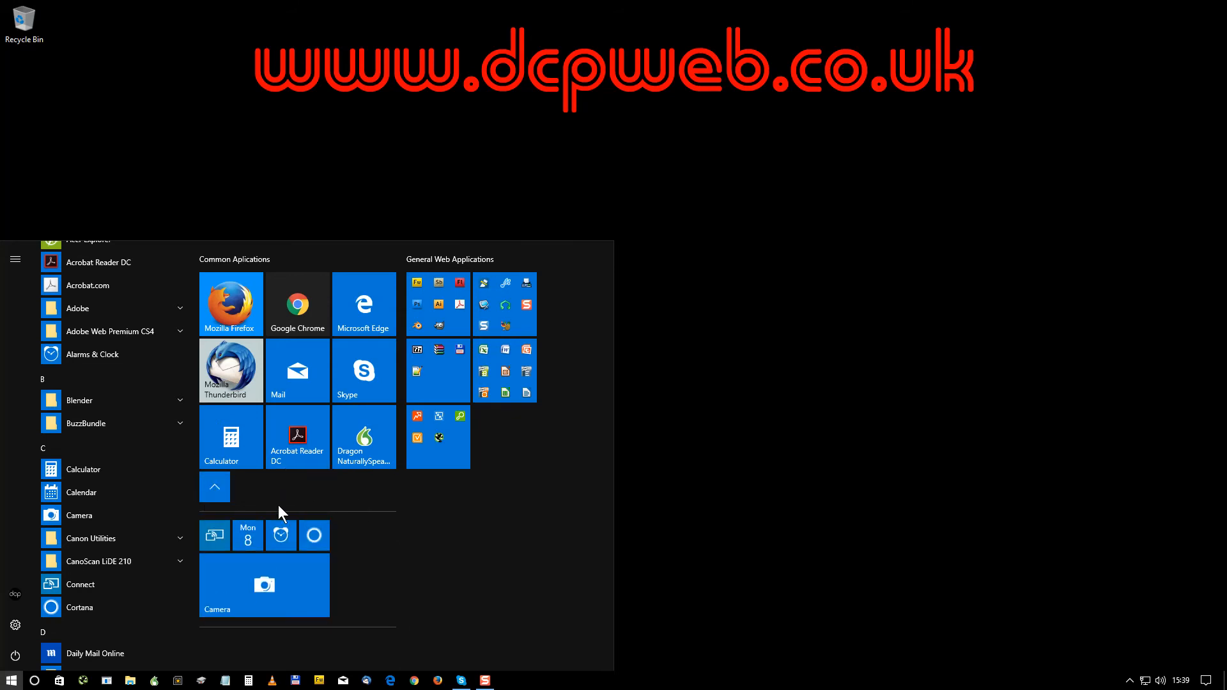
pyautogui.moveTo(439, 515)
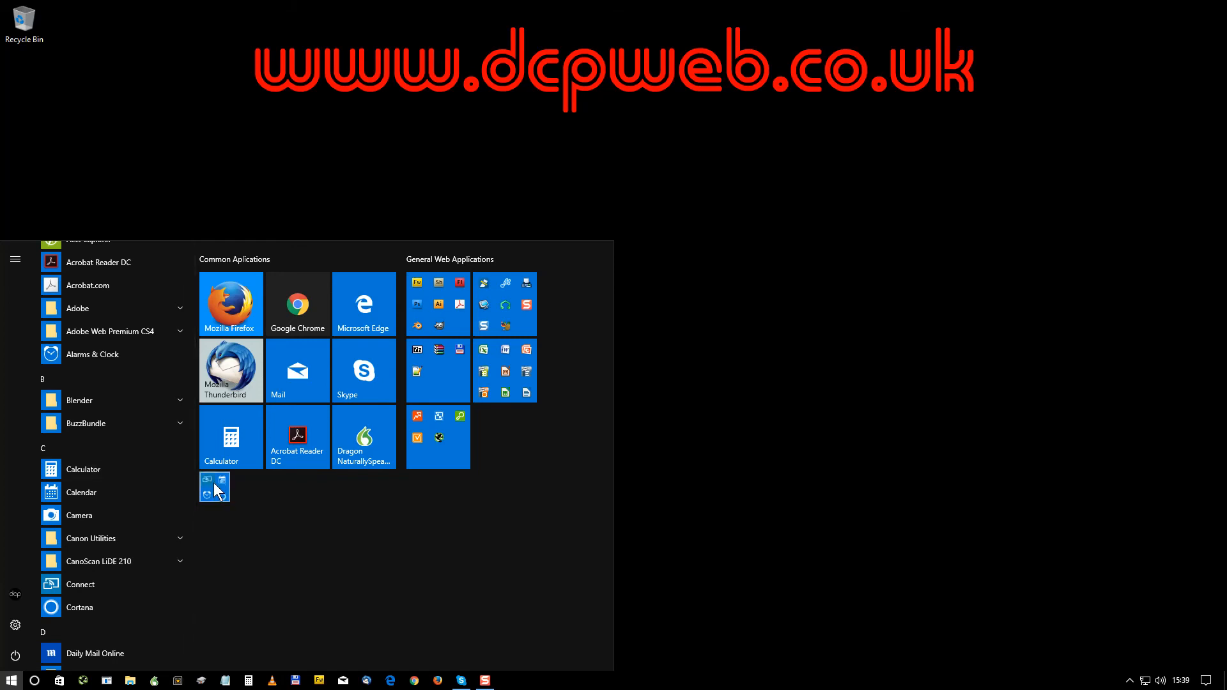
# - Unpin the stray Camera, Calendar, Alarms and Cortana tiles, leaving only the two named groups
pyautogui.rightClick(215, 487)
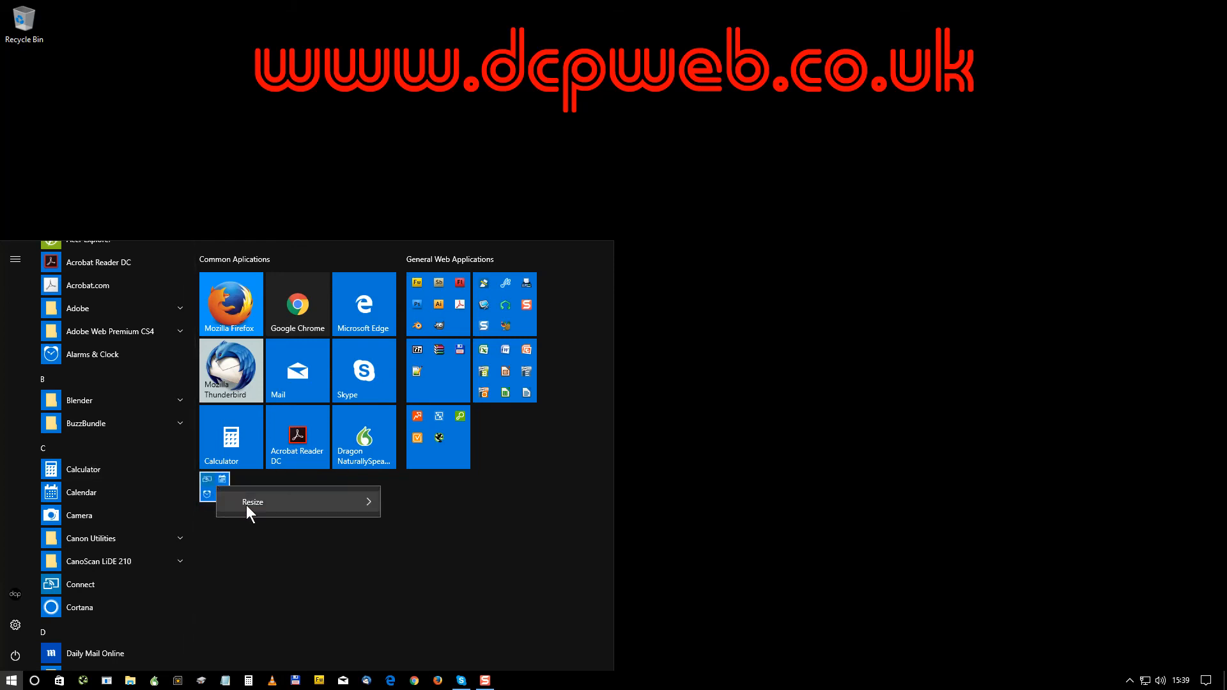
pyautogui.moveTo(211, 482)
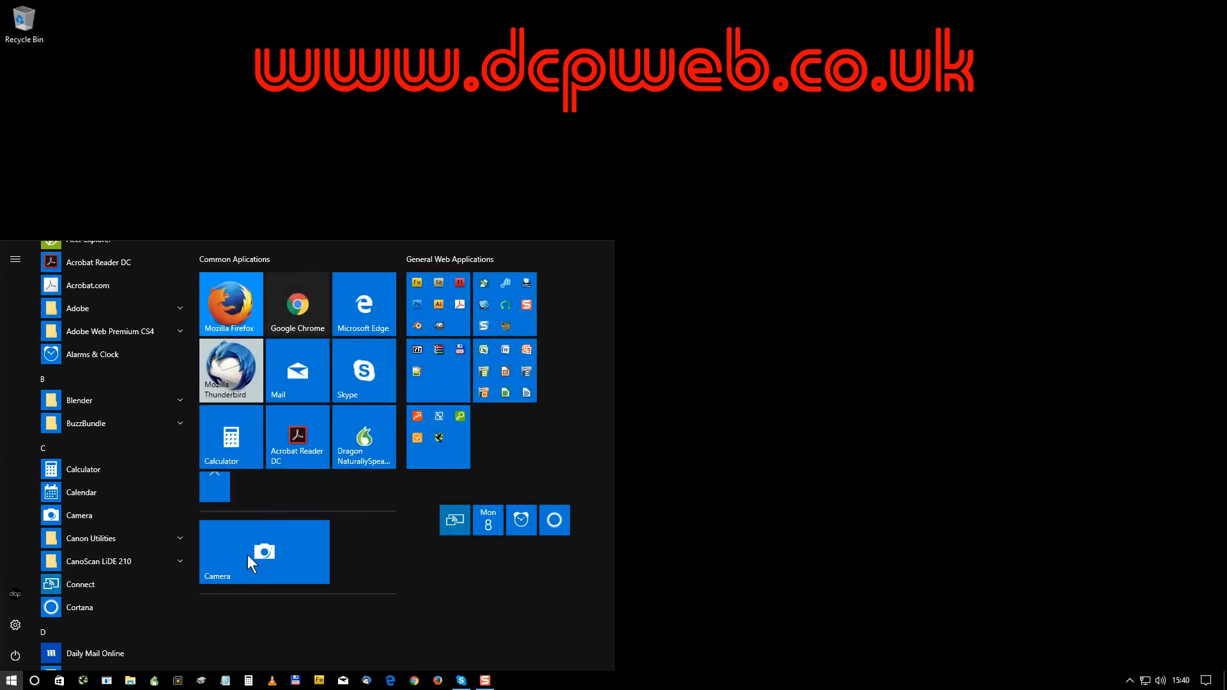
pyautogui.moveTo(264, 553); pyautogui.dragTo(505, 597)
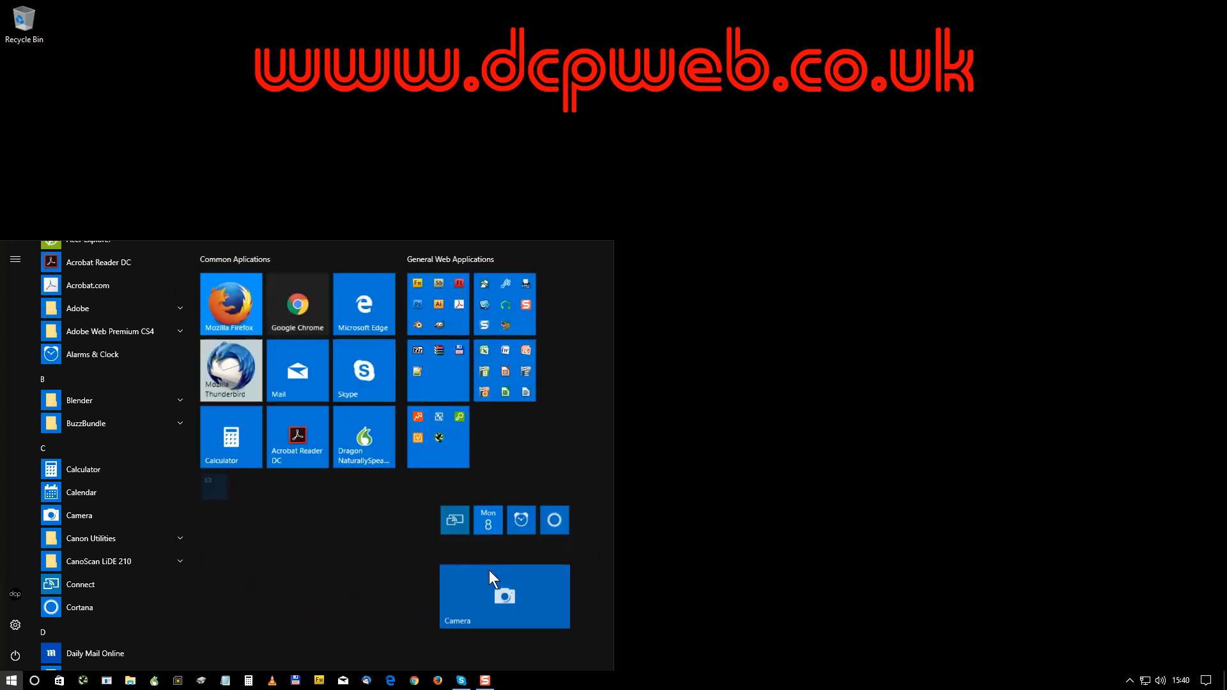
pyautogui.moveTo(502, 544)
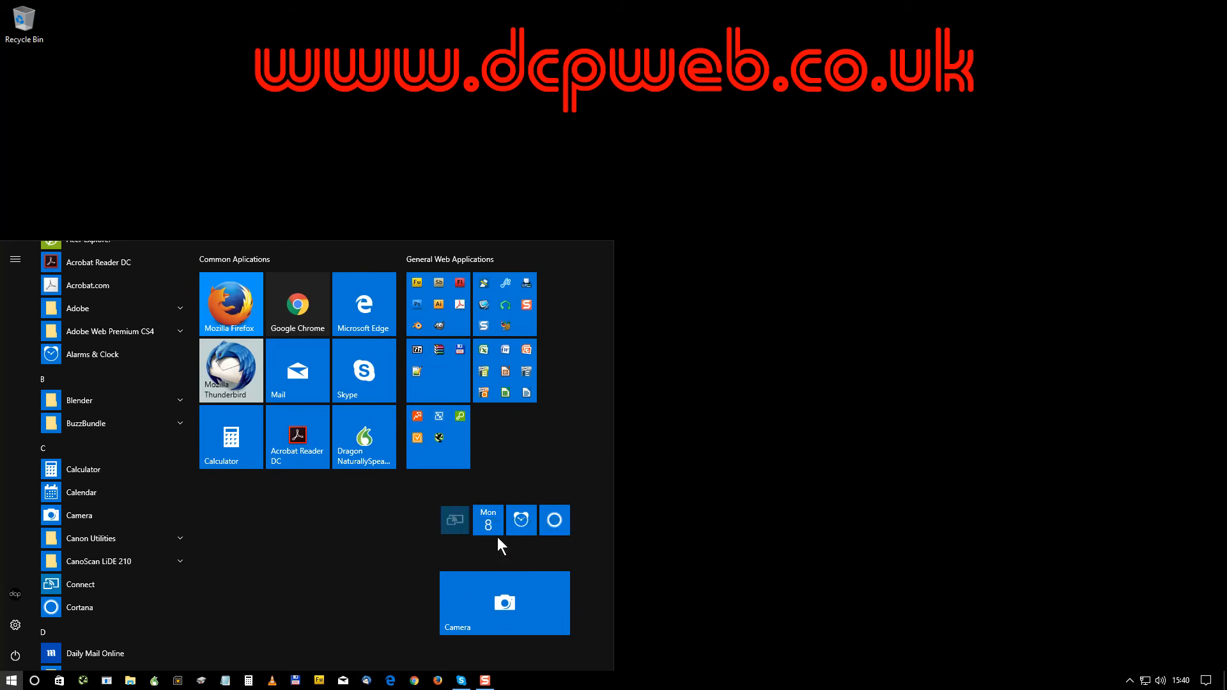
pyautogui.rightClick(521, 519)
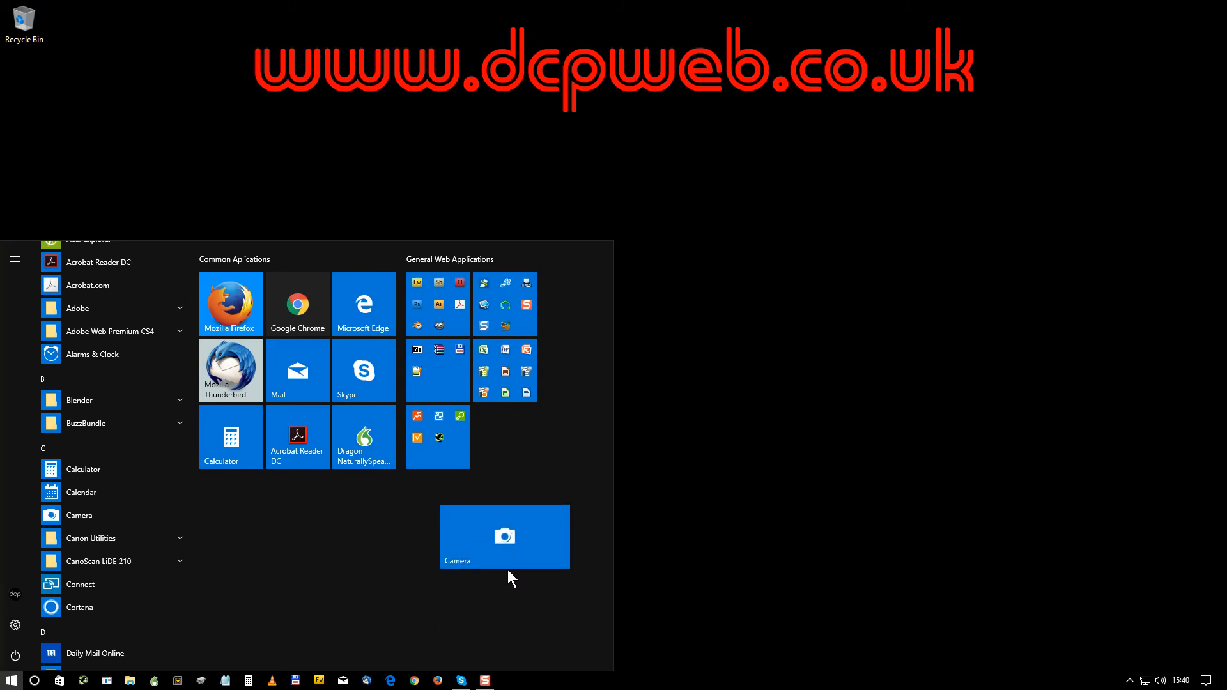
pyautogui.rightClick(438, 304)
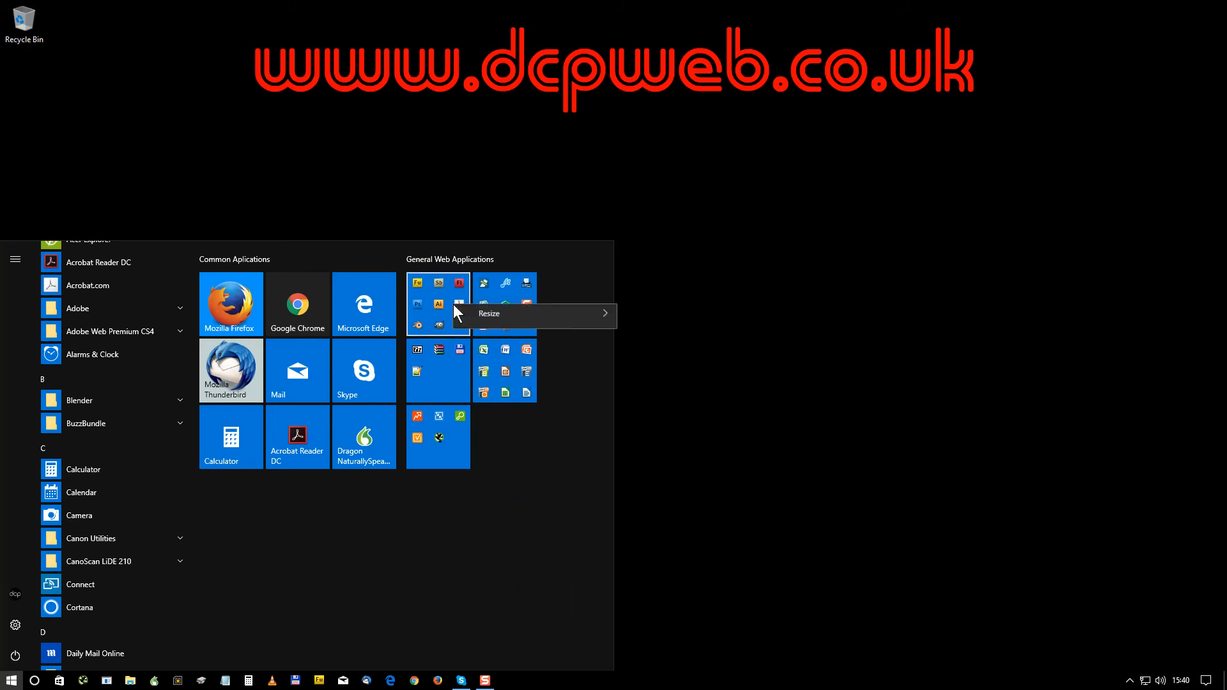
pyautogui.click(488, 315)
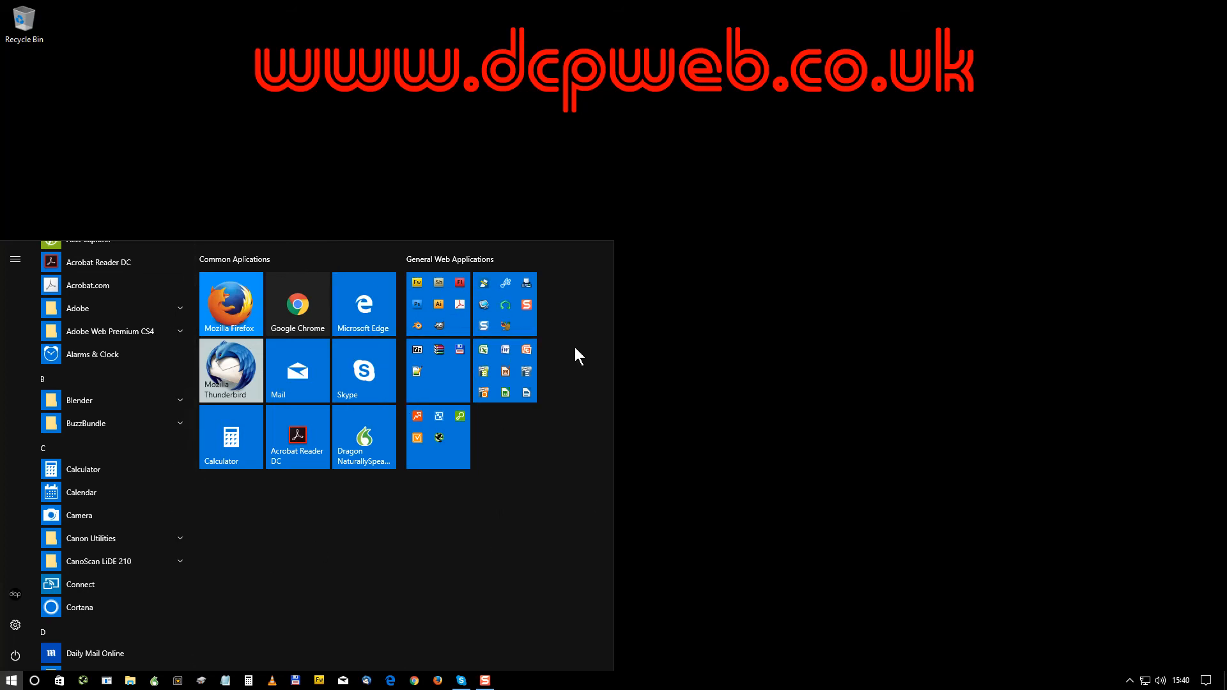
pyautogui.moveTo(238, 670)
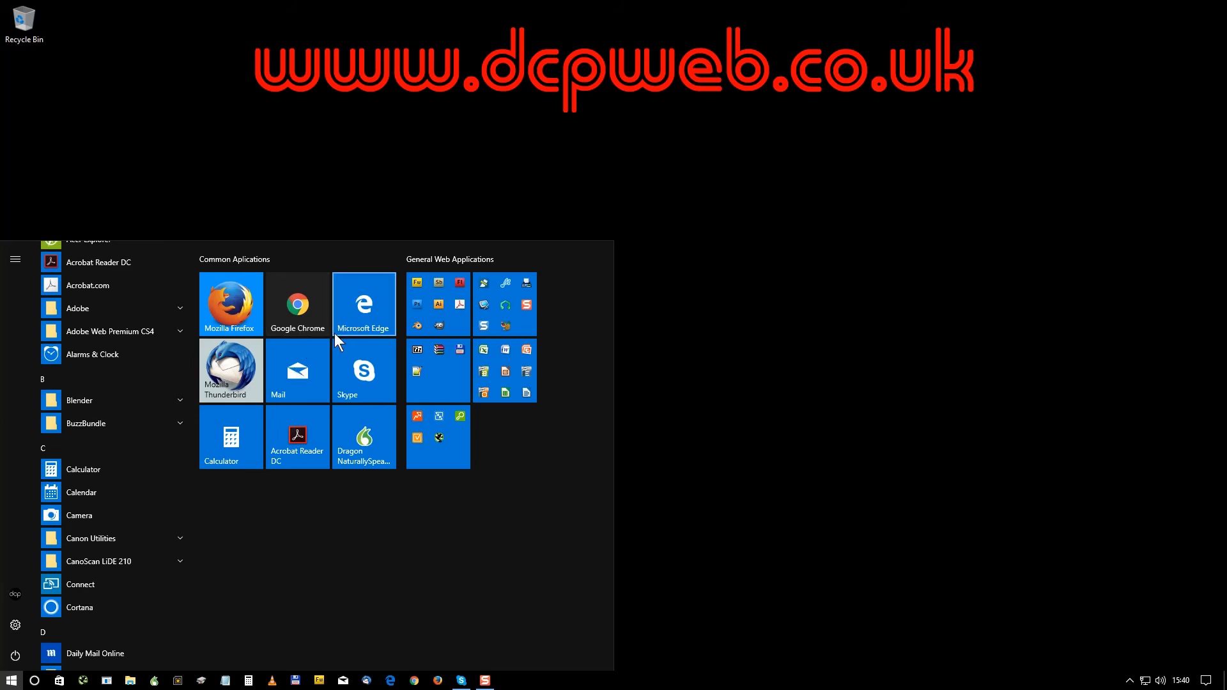
pyautogui.moveTo(461, 332)
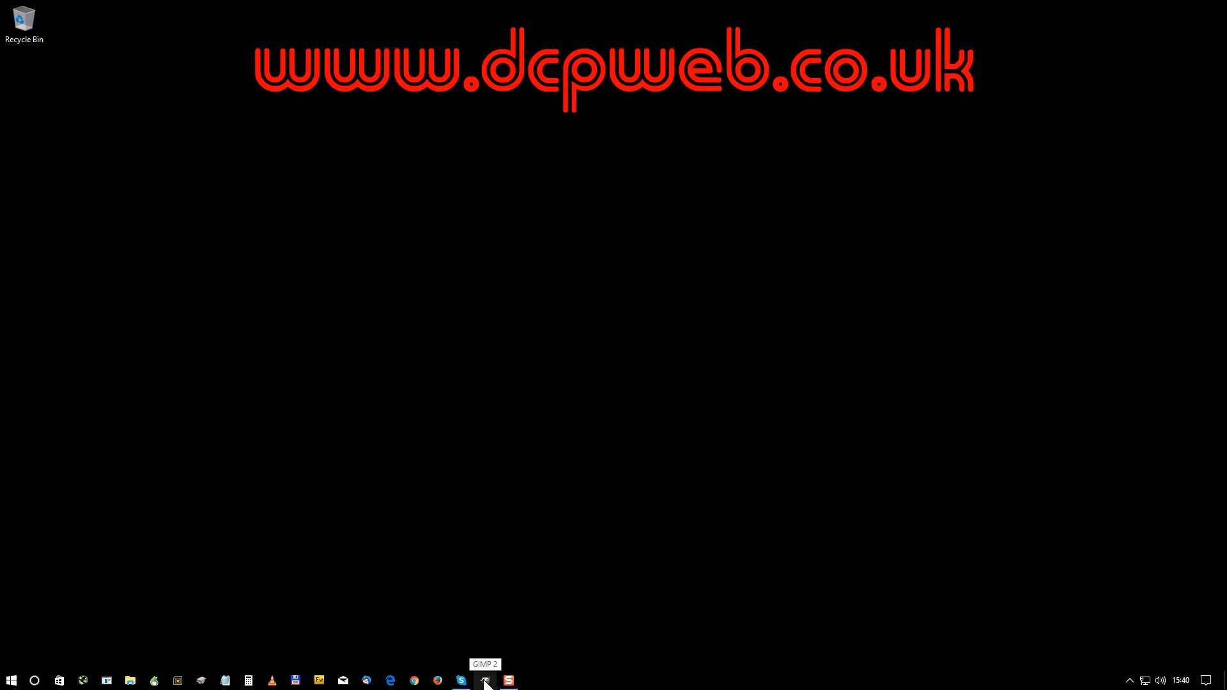
# - Reopen Start to view blender and GIMP 2 in the web-apps folder, then right-click the taskbar
pyautogui.click(12, 680)
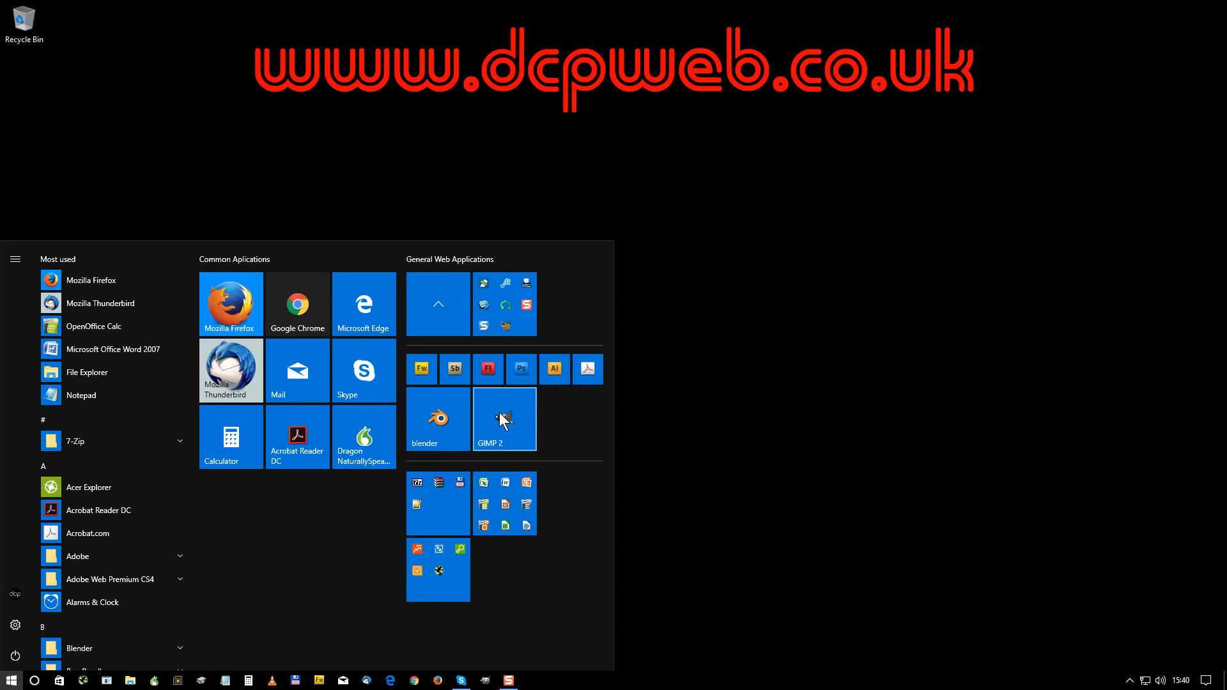
pyautogui.scroll(-3)
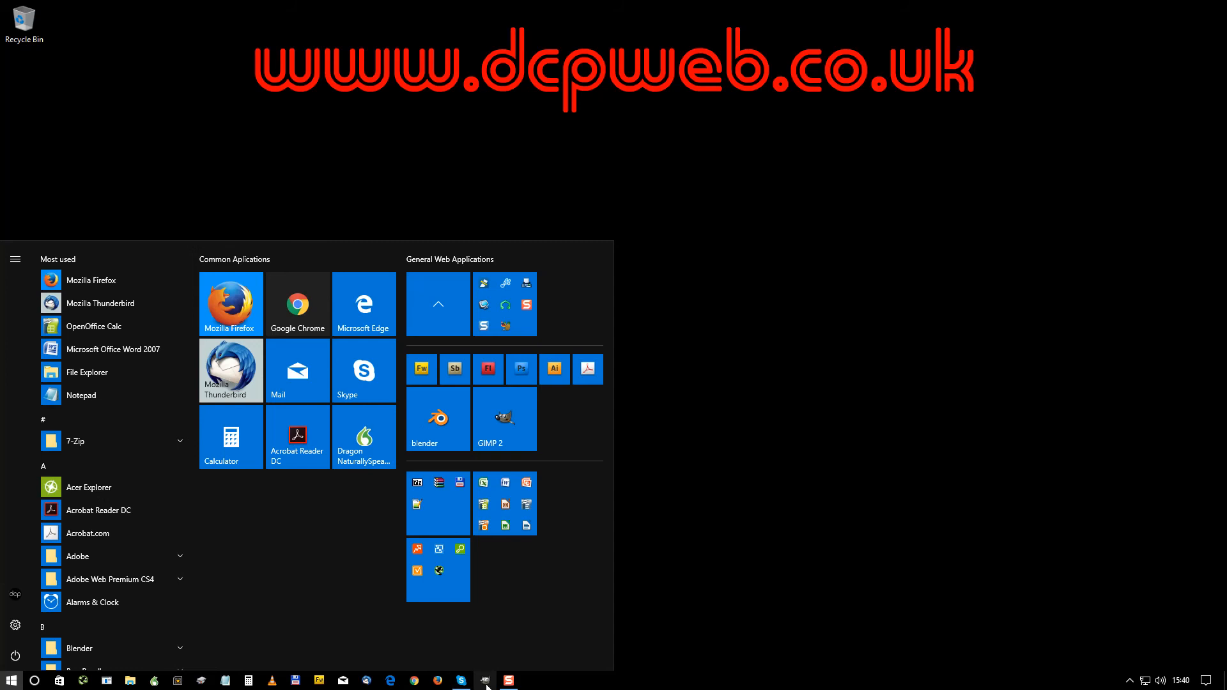
pyautogui.rightClick(483, 678)
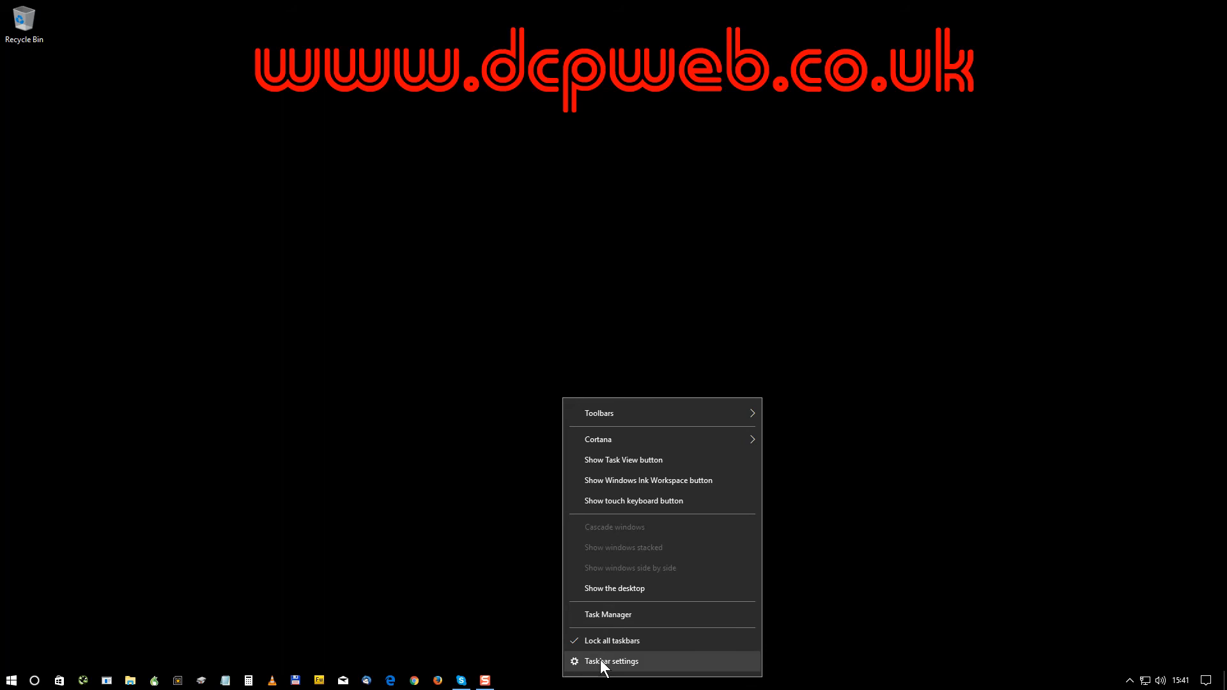
# - In Taskbar settings, turn 'Use small taskbar buttons' Off and keep auto-hide in desktop mode On
pyautogui.click(613, 661)
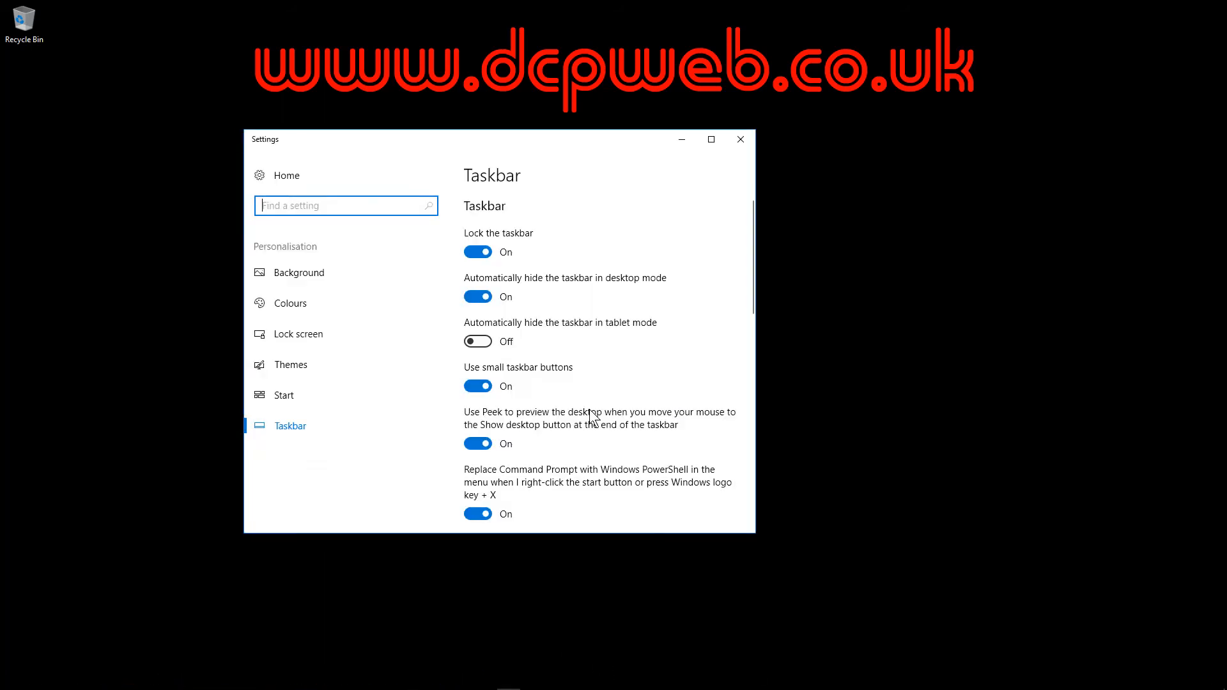
pyautogui.scroll(-3)
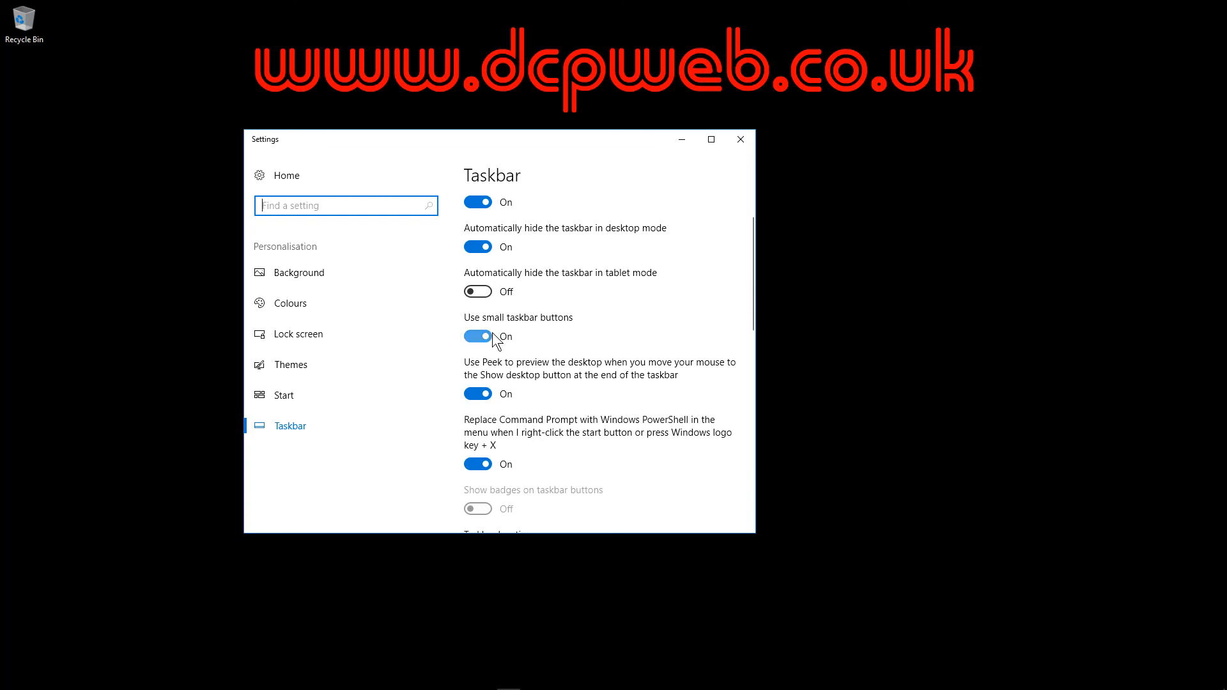
pyautogui.click(477, 337)
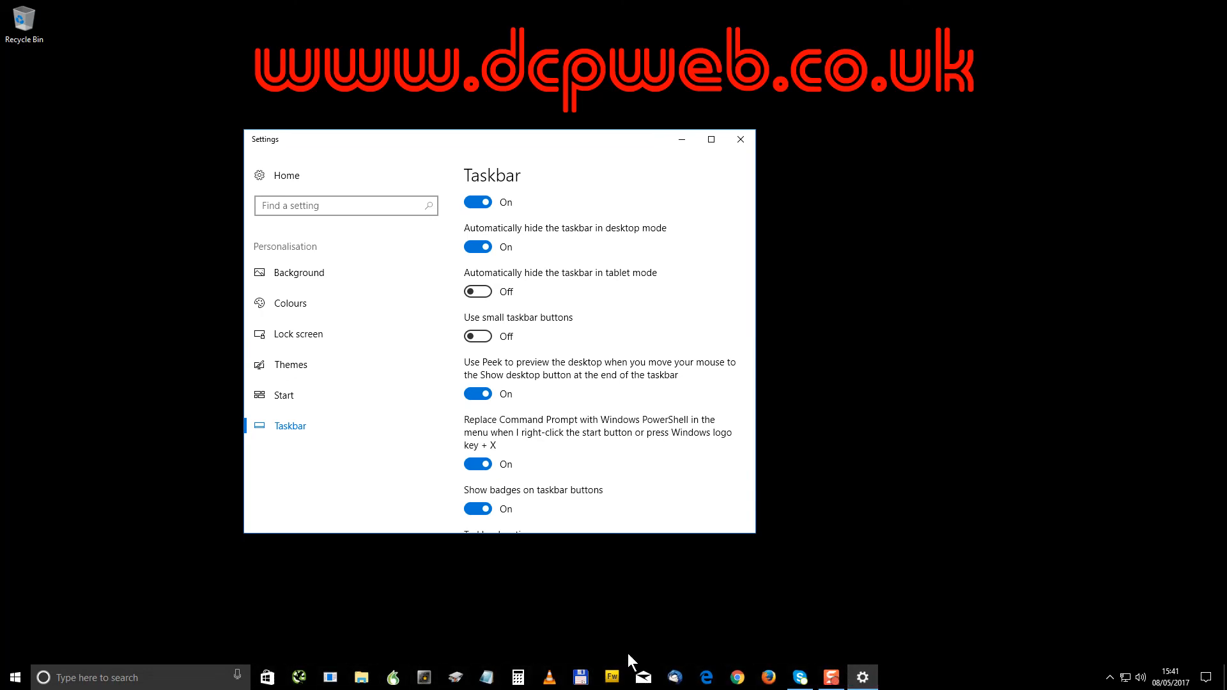
pyautogui.moveTo(919, 387)
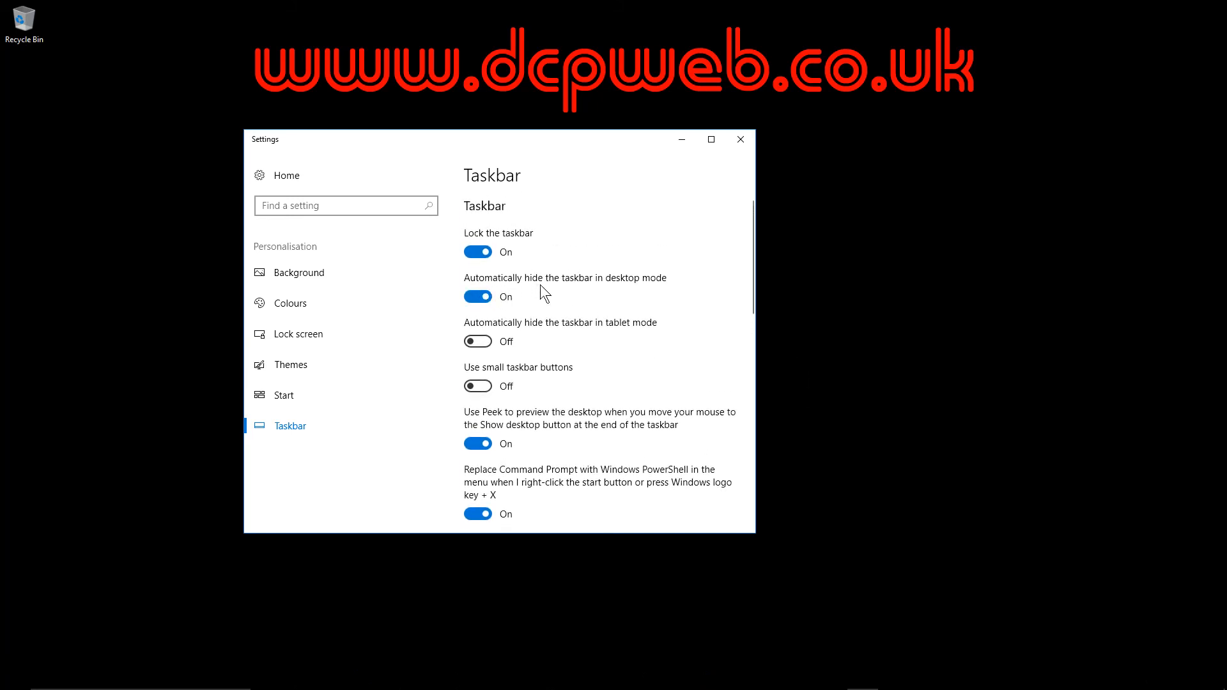
pyautogui.click(477, 295)
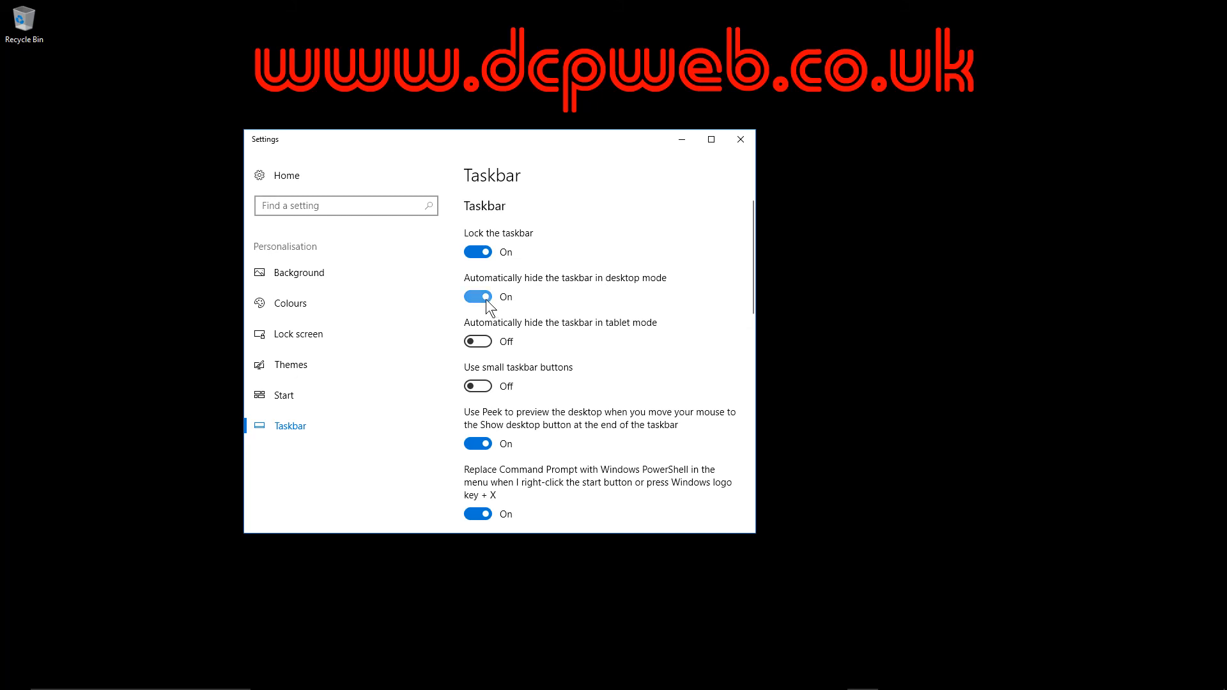
pyautogui.click(477, 297)
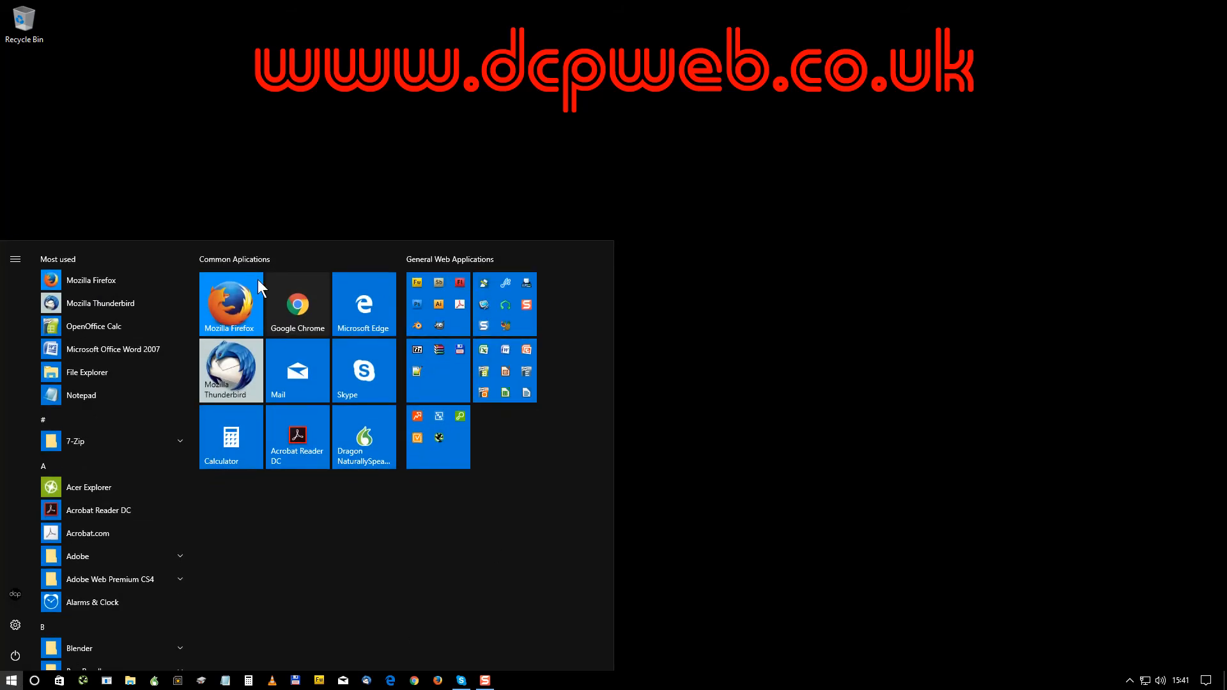
pyautogui.moveTo(323, 500)
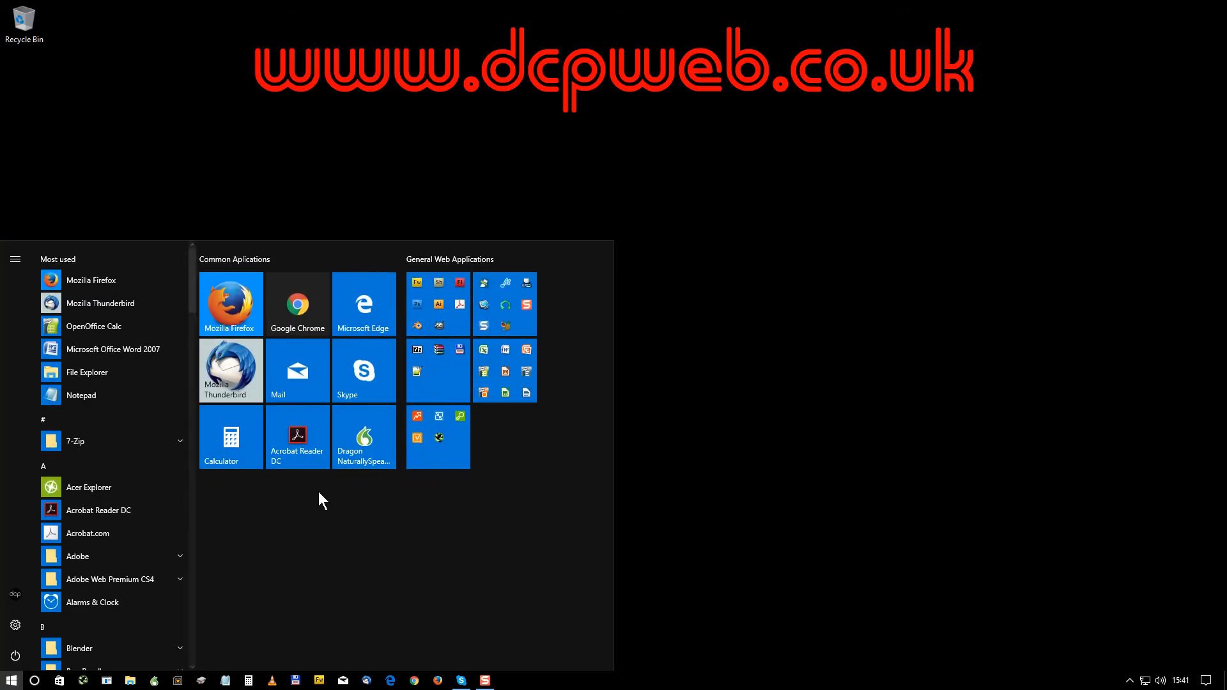
pyautogui.moveTo(297, 303)
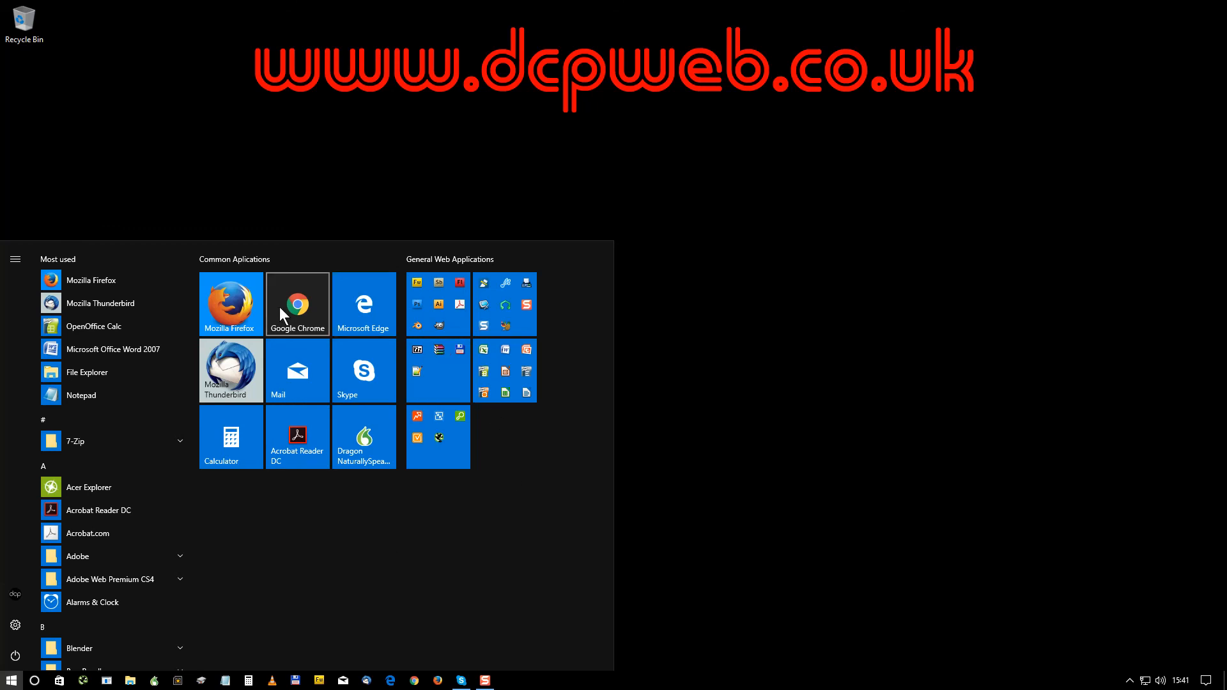
pyautogui.moveTo(442, 537)
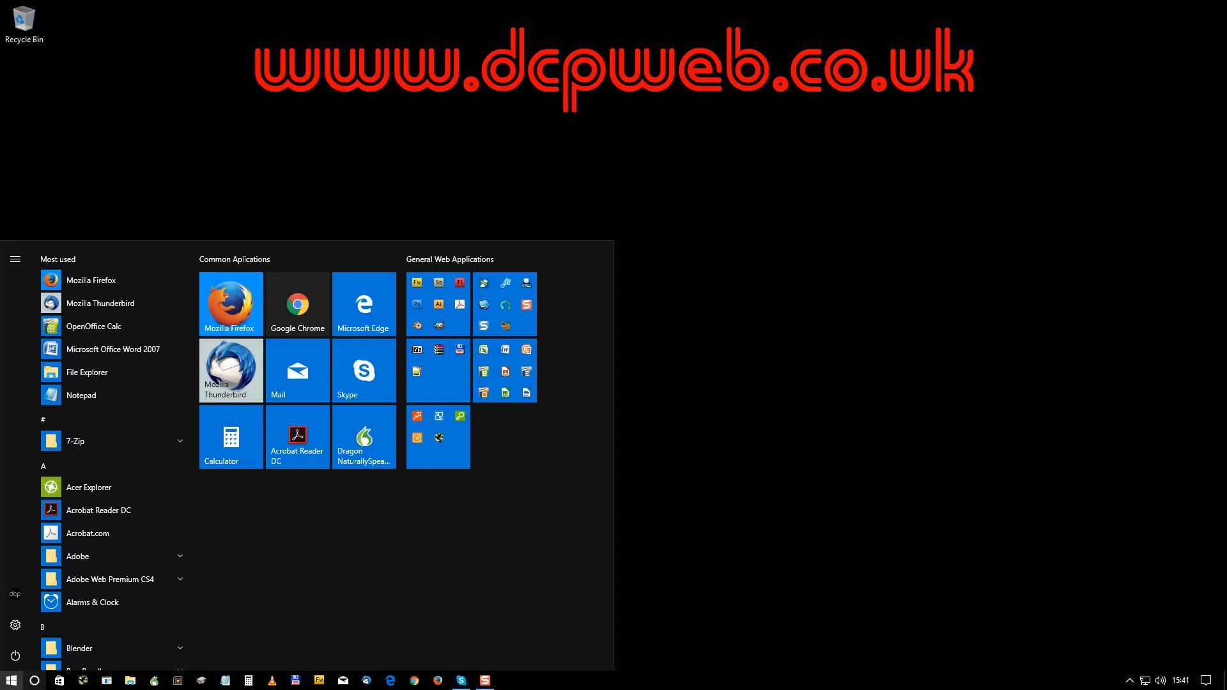
pyautogui.moveTo(599, 15)
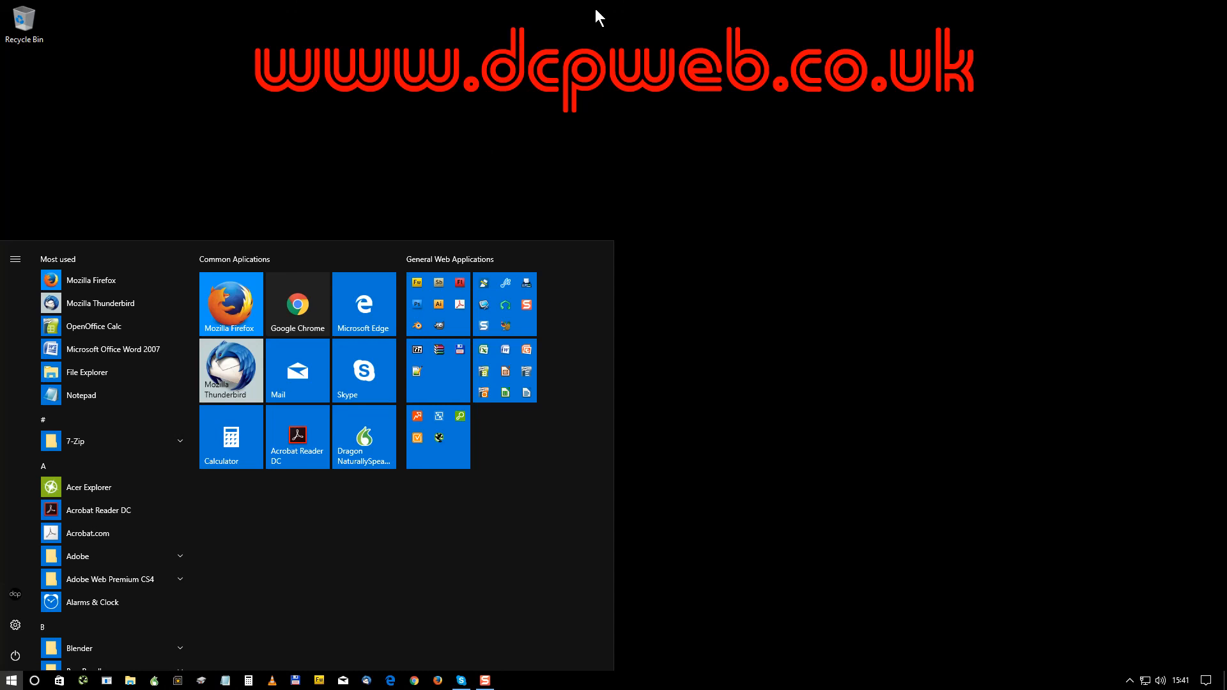
pyautogui.moveTo(589, 134)
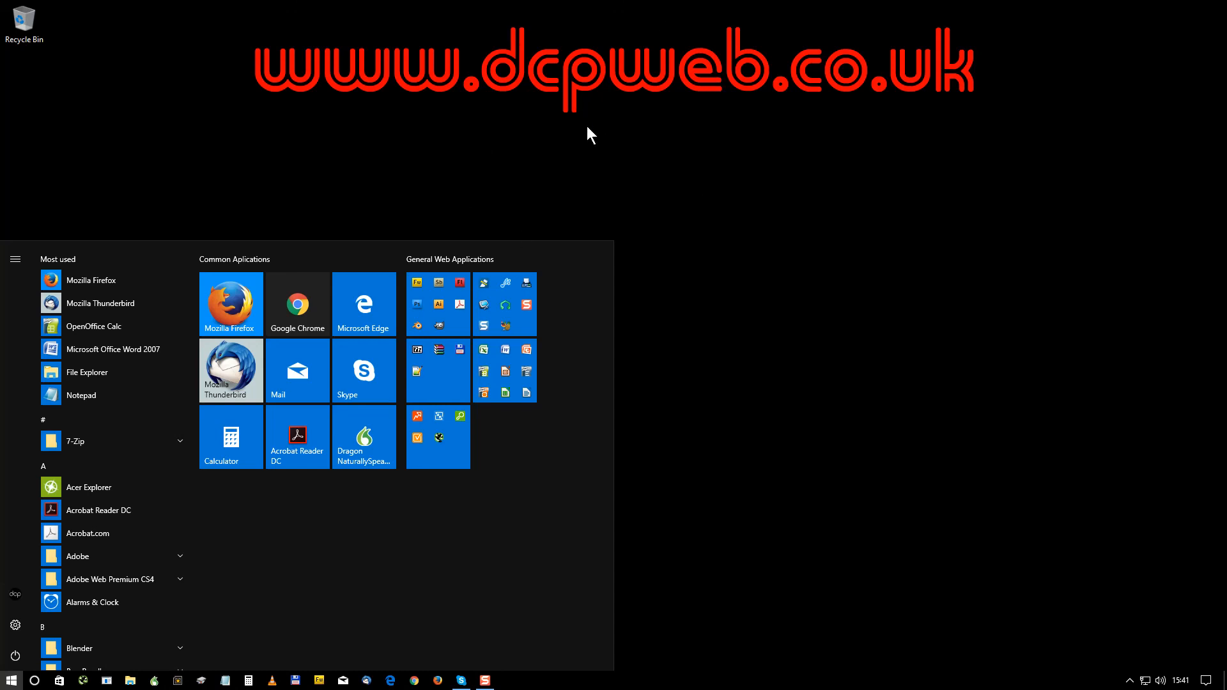